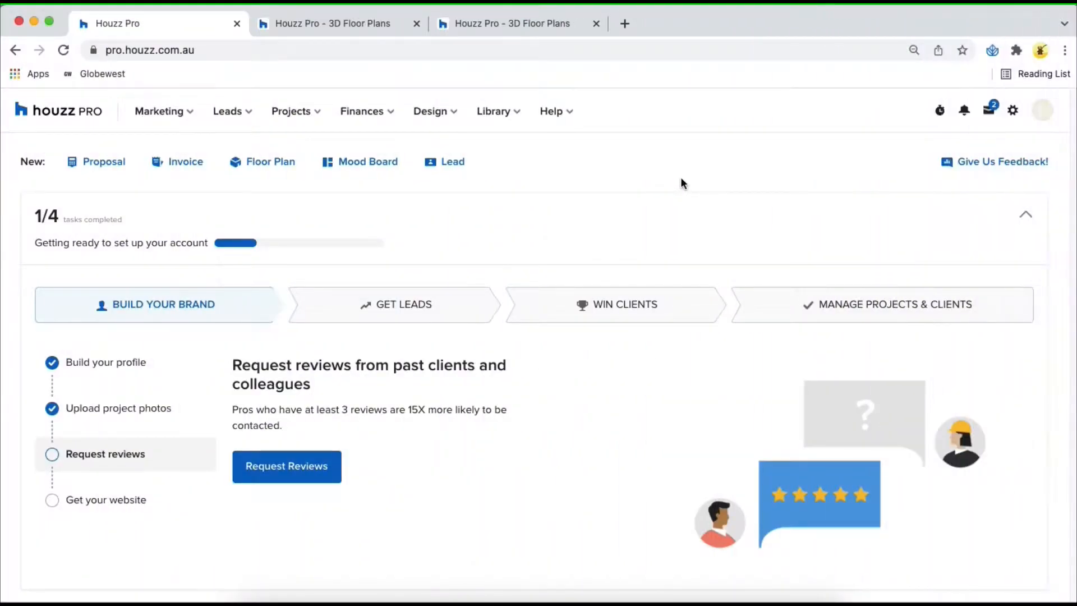
{"action": "mouse_move", "coordinate": [499, 137]}
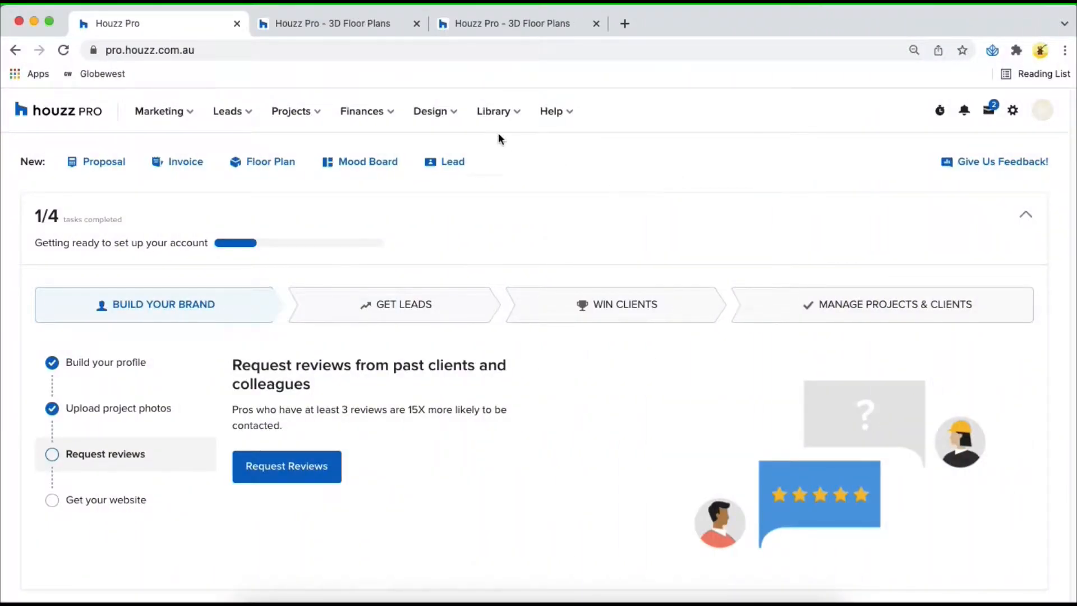
- Go to the 3D Floor Plans list from the Design menu
{"action": "left_click", "coordinate": [430, 111]}
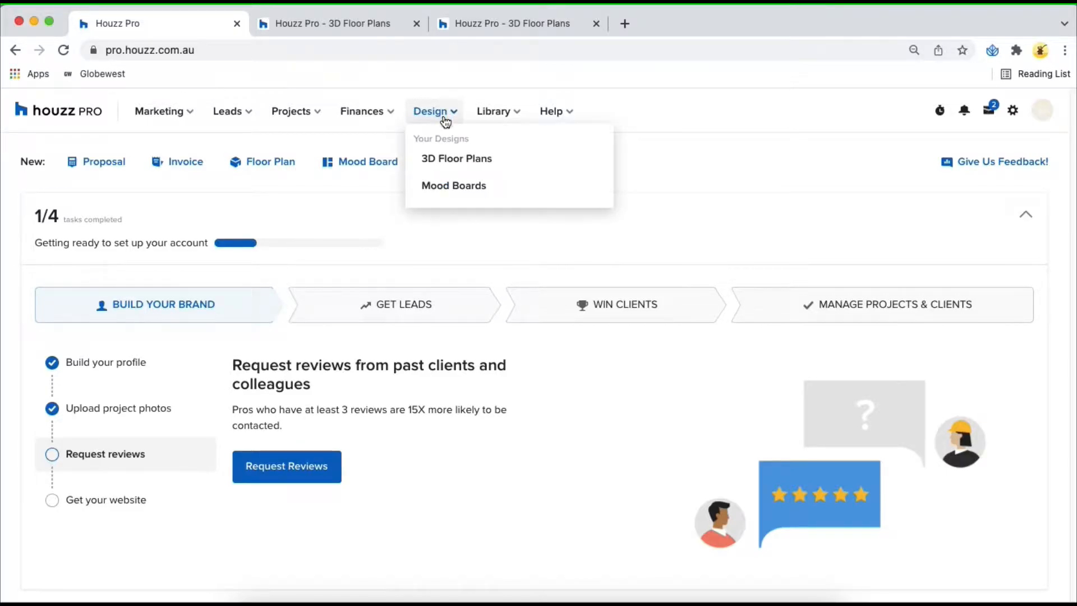
{"action": "left_click", "coordinate": [456, 158]}
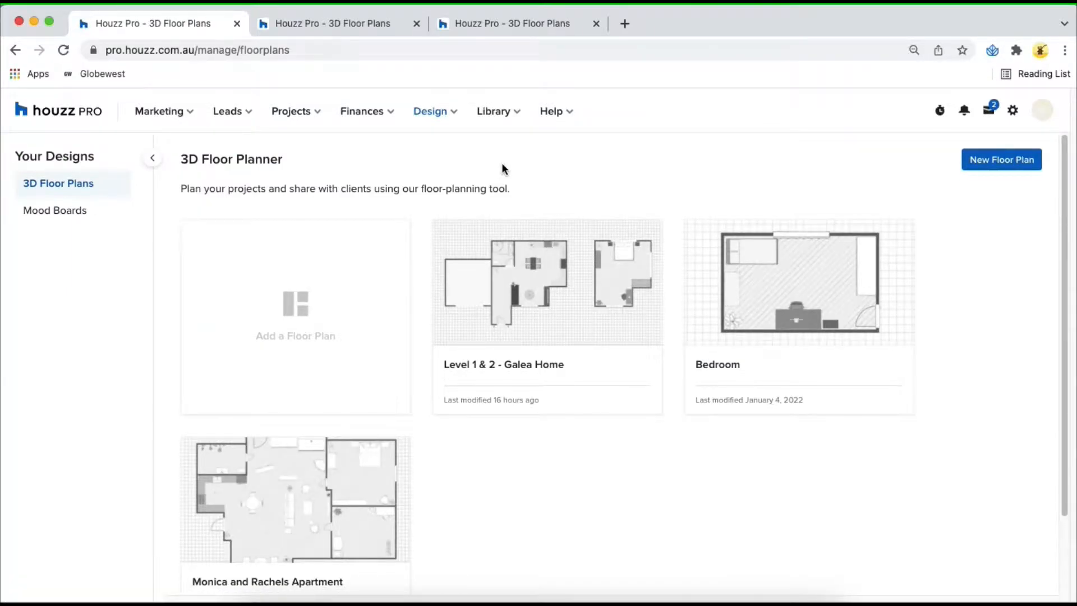
{"action": "mouse_move", "coordinate": [615, 207]}
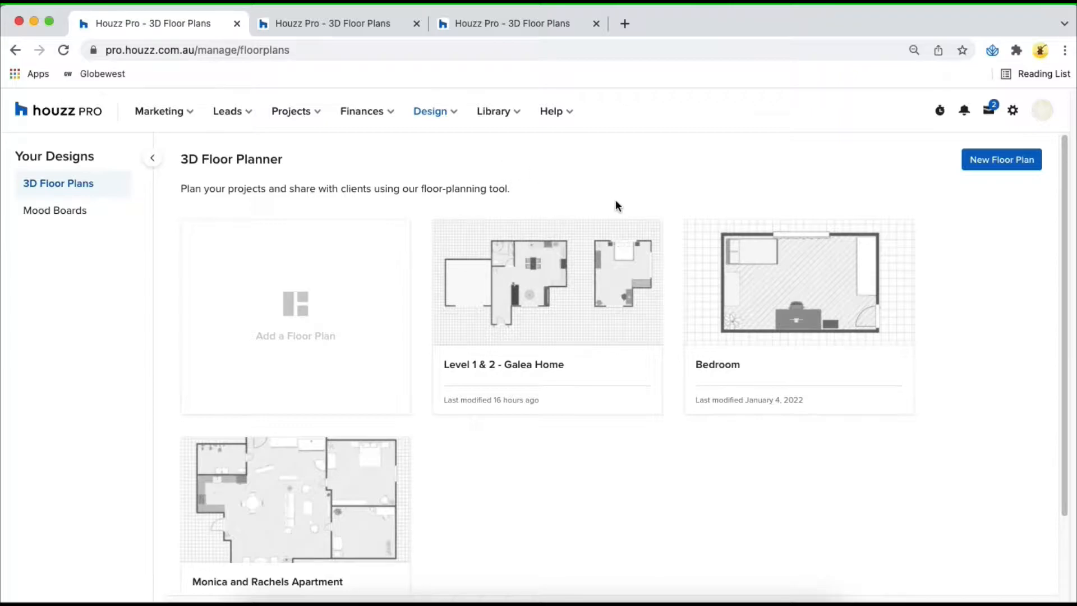
- Check the Galea Home card's options, then create a brand-new floor plan
{"action": "left_click", "coordinate": [640, 243]}
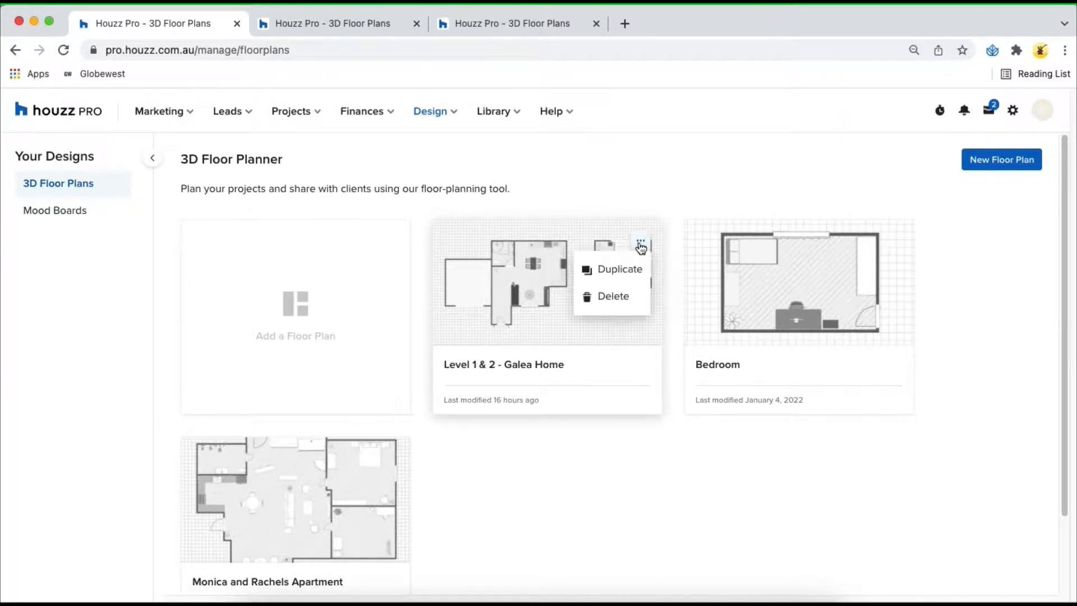
{"action": "mouse_move", "coordinate": [619, 268]}
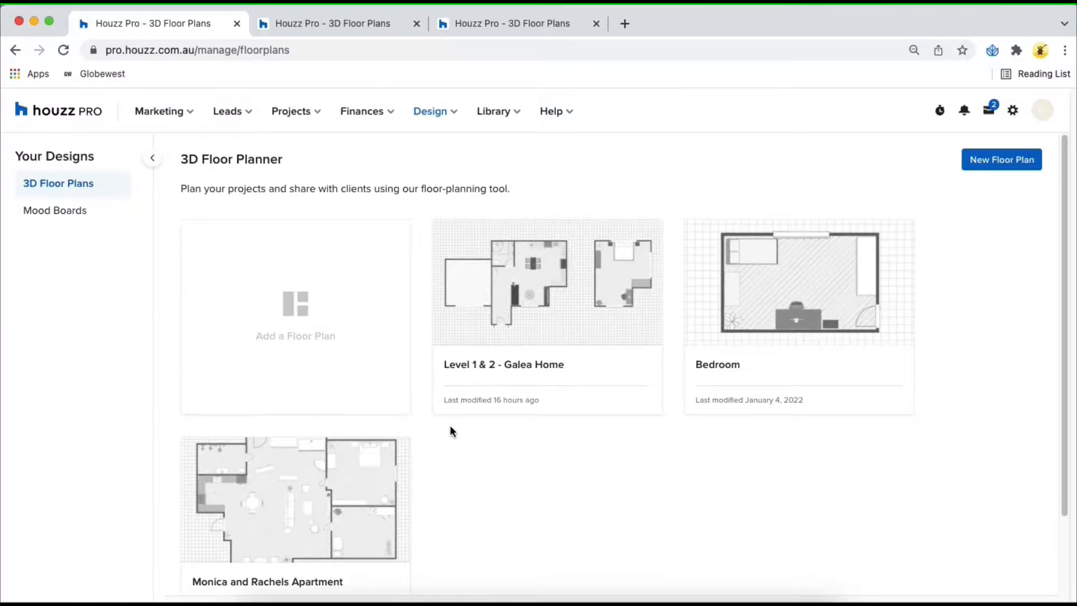
{"action": "mouse_move", "coordinate": [295, 323]}
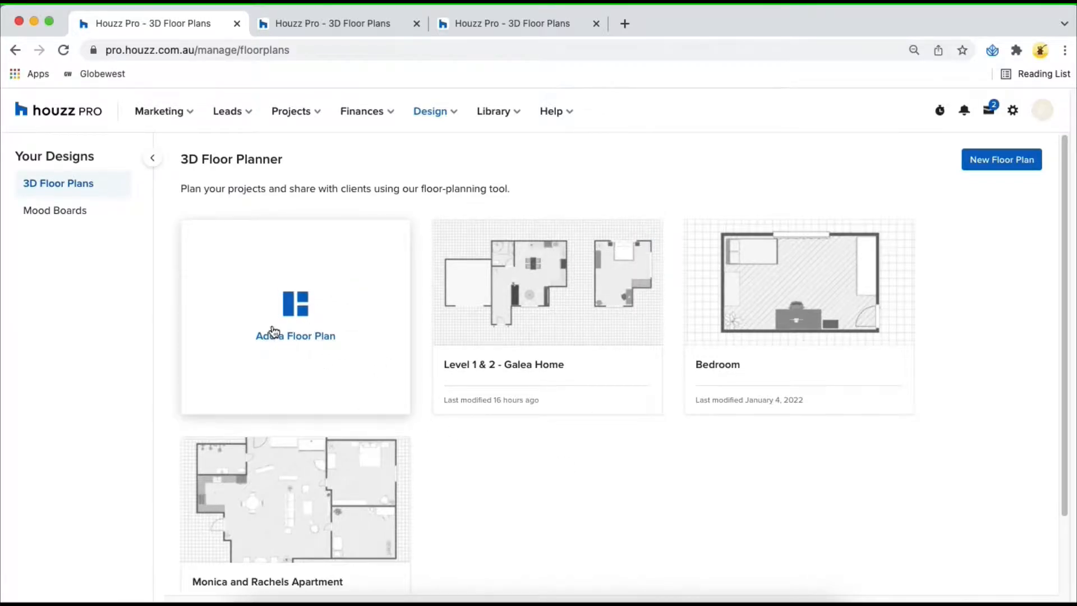
{"action": "left_click", "coordinate": [1001, 159]}
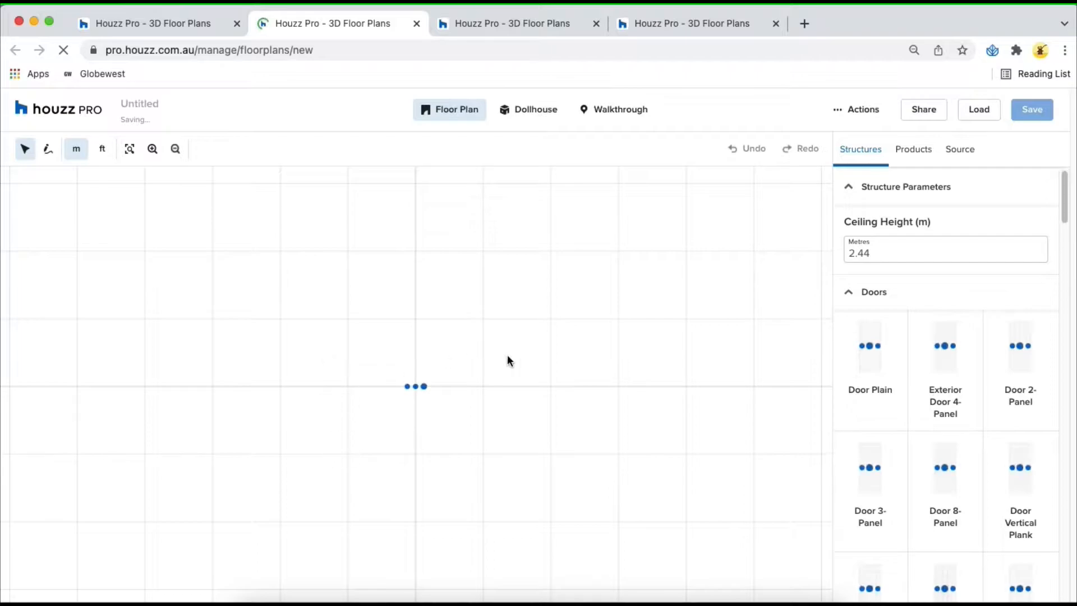
{"action": "mouse_move", "coordinate": [444, 264]}
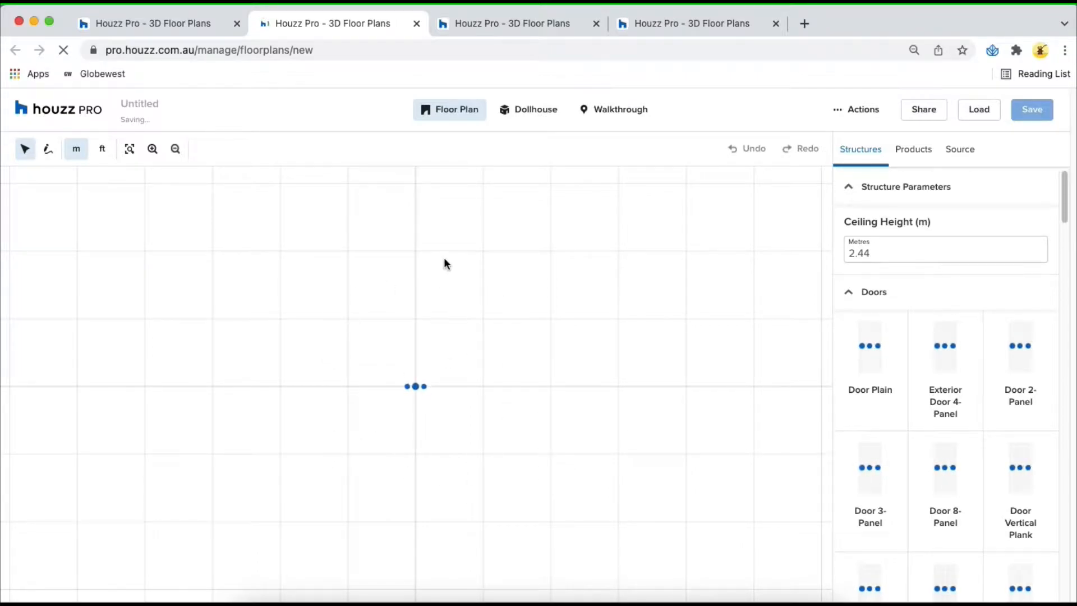
- Rename the untitled floor plan to 'Home Office'
{"action": "left_click", "coordinate": [1032, 109]}
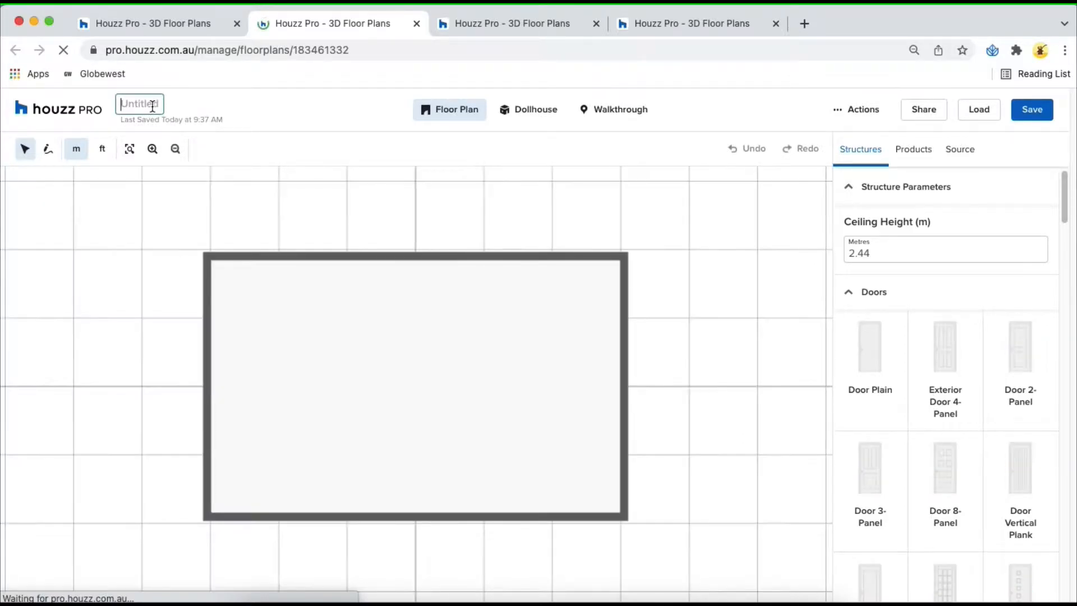
{"action": "type", "text": "Home Office"}
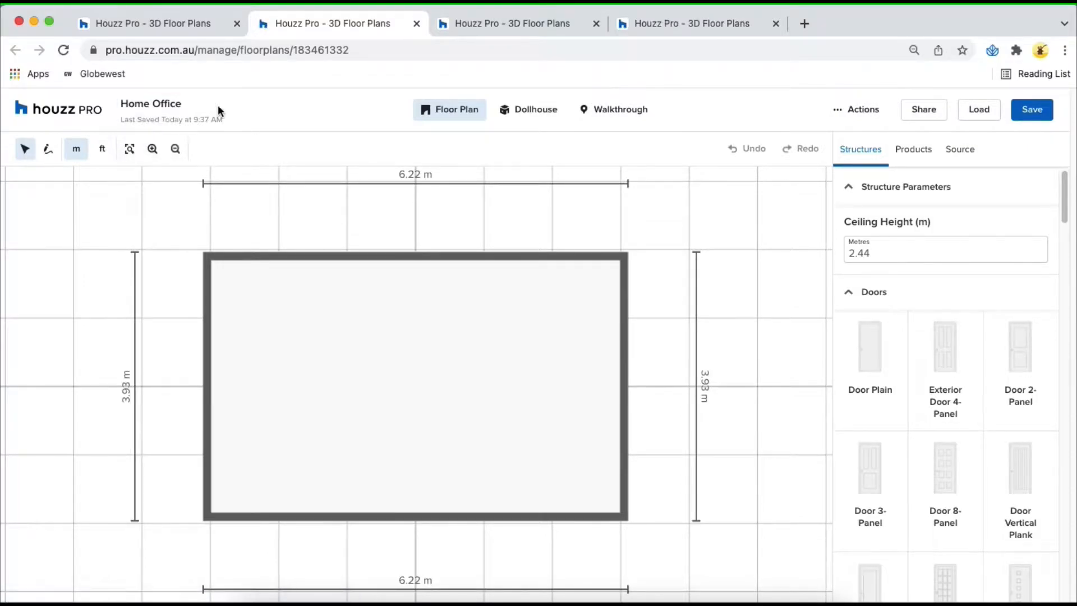
{"action": "mouse_move", "coordinate": [26, 149]}
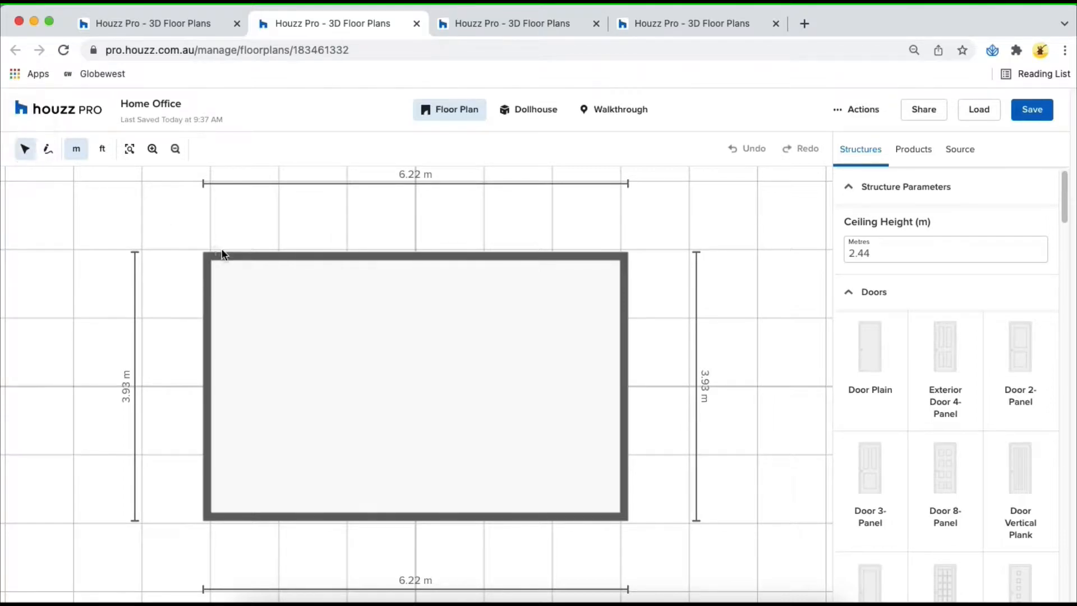
- Select the room's wall and floor and start drawing a second room on the right
{"action": "left_click", "coordinate": [415, 256]}
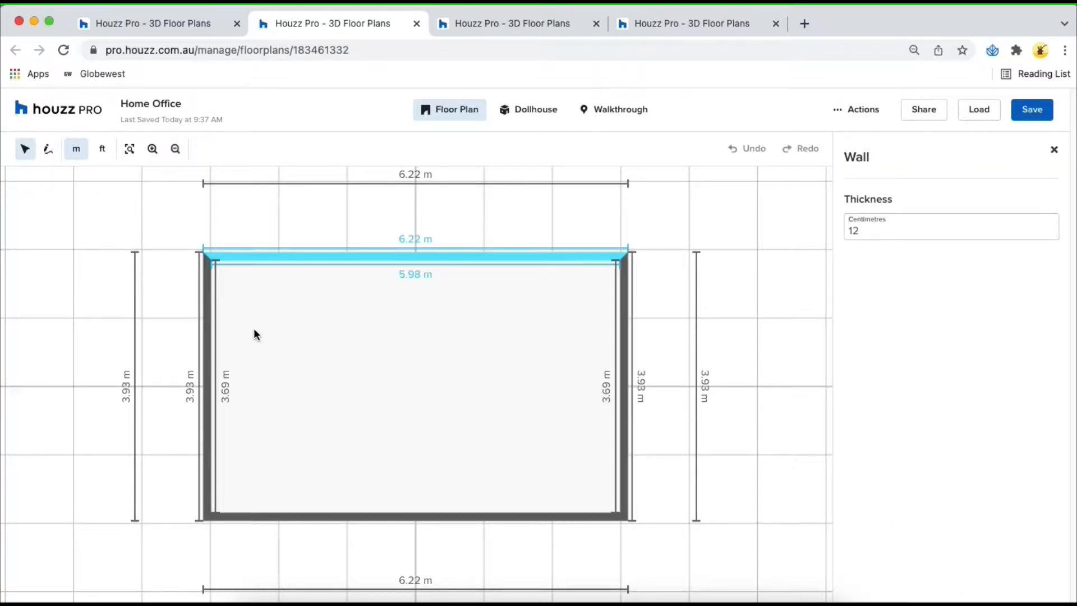
{"action": "left_click", "coordinate": [415, 385]}
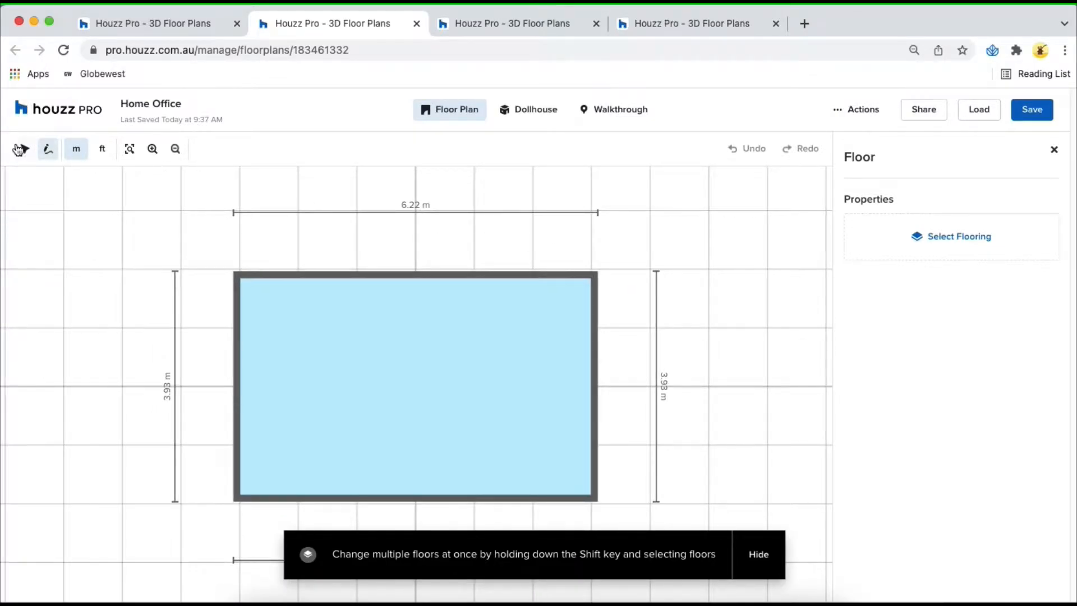
{"action": "left_click", "coordinate": [47, 150]}
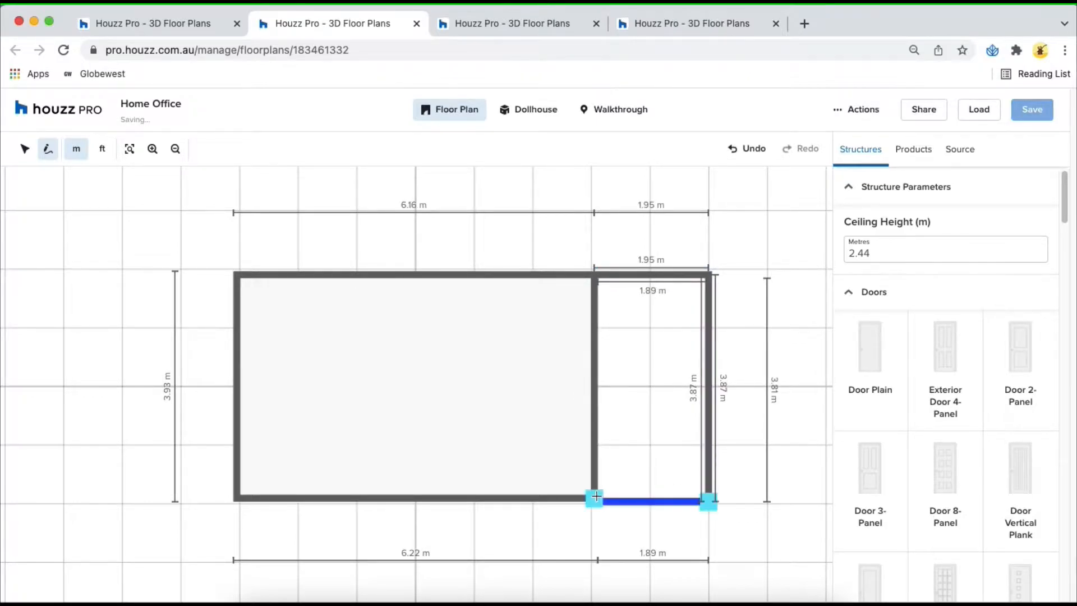
{"action": "mouse_move", "coordinate": [605, 415]}
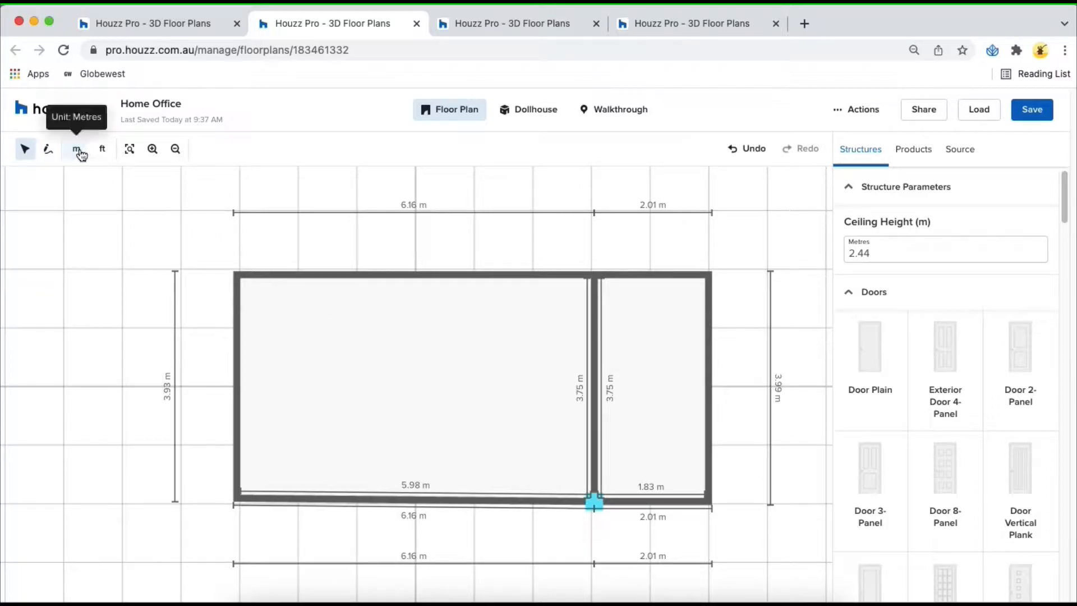
- Switch dimensions to feet and inches and zoom out to frame the whole plan
{"action": "left_click", "coordinate": [102, 150]}
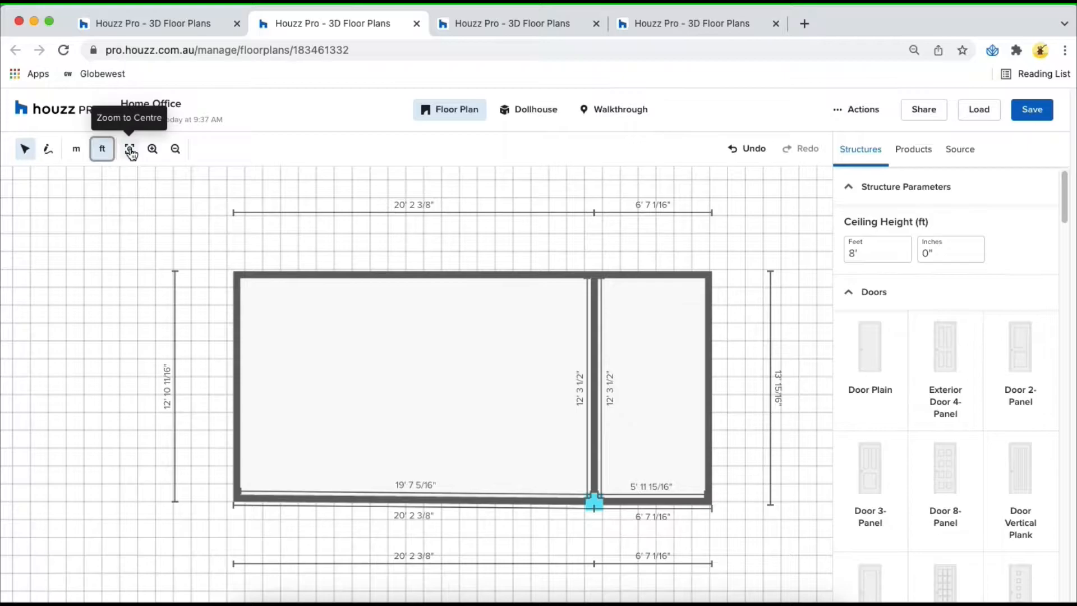
{"action": "left_click", "coordinate": [129, 149]}
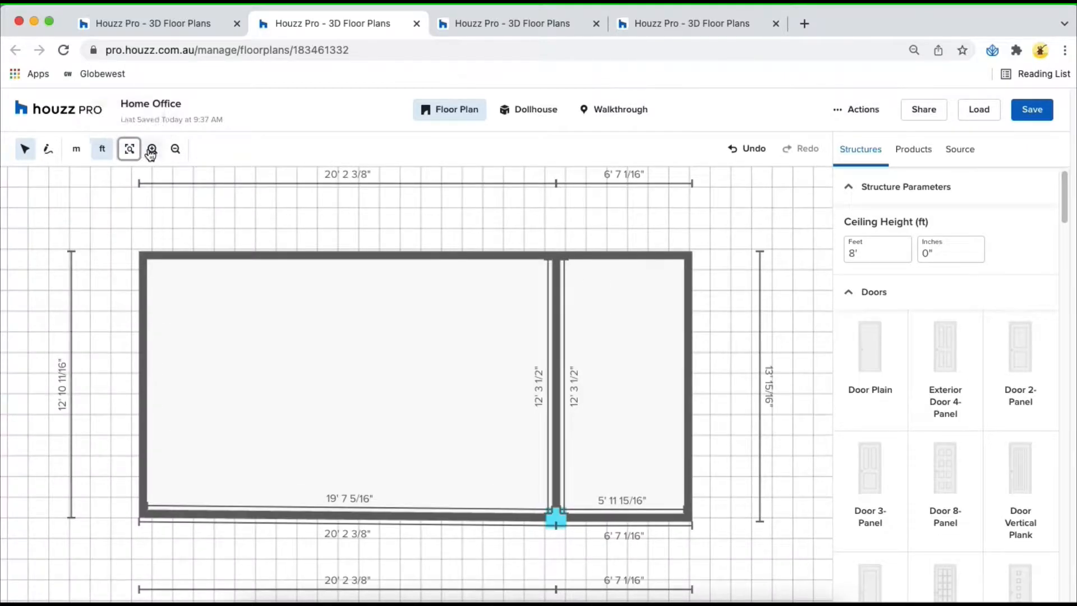
{"action": "mouse_move", "coordinate": [175, 149]}
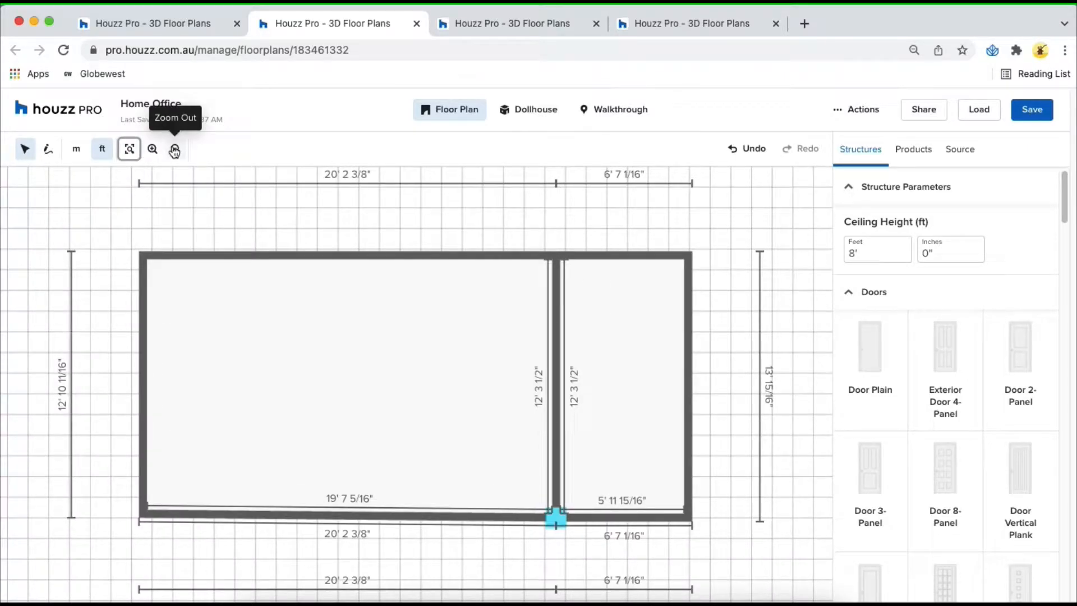
{"action": "left_click", "coordinate": [175, 149]}
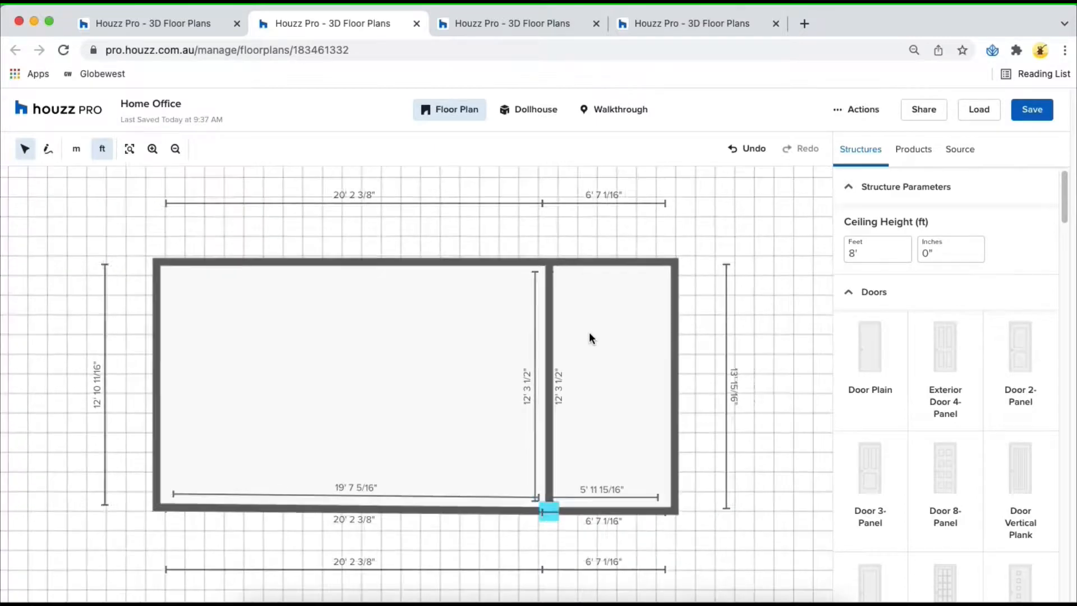
{"action": "scroll", "scroll_direction": "down", "scroll_amount": 3}
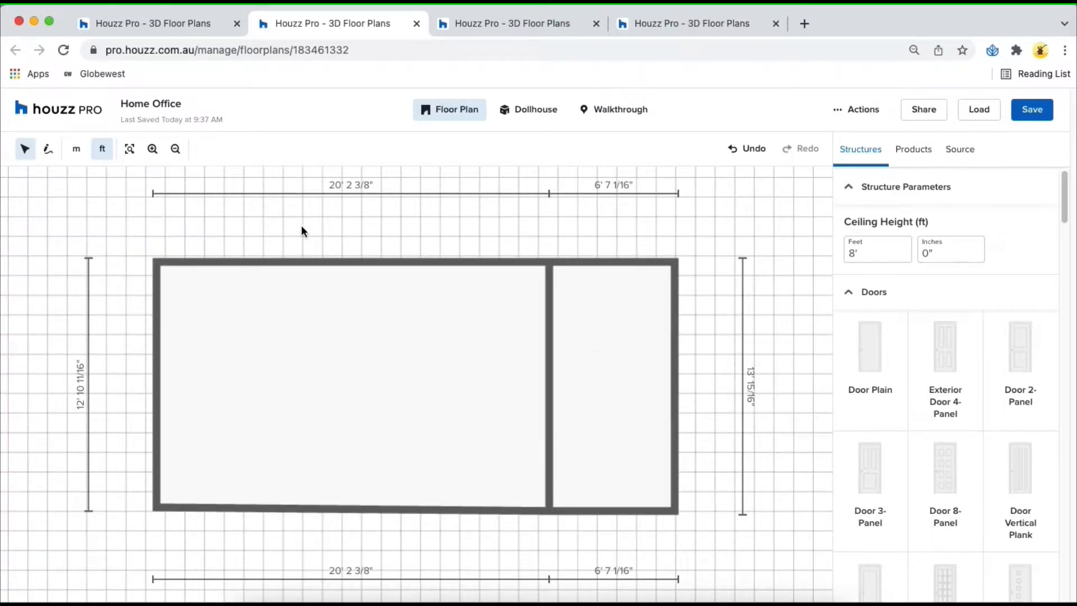
{"action": "mouse_move", "coordinate": [258, 528]}
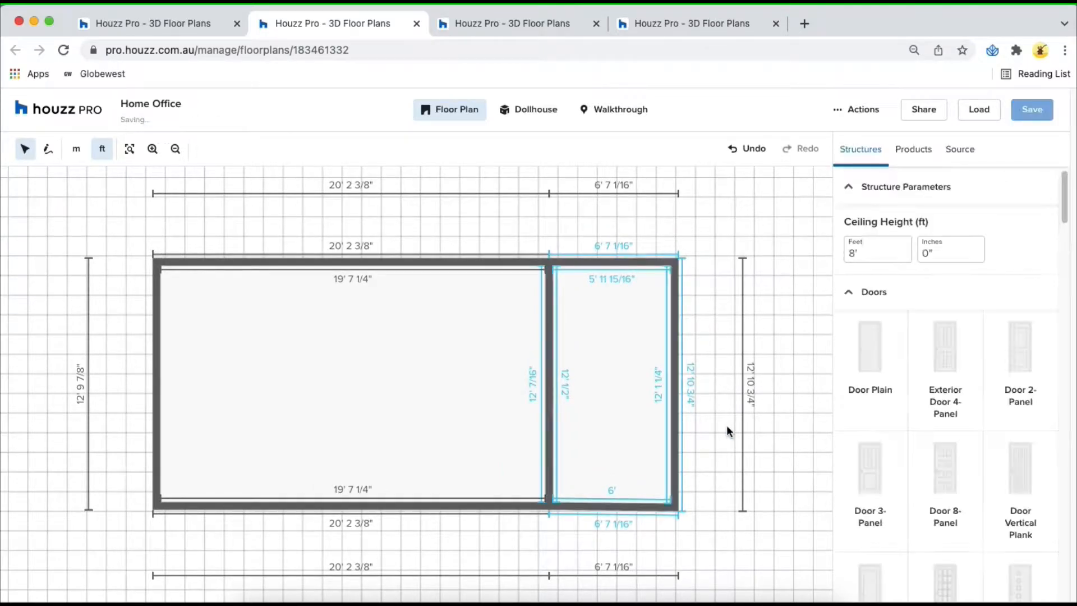
- Select the room floors after straightening the outer walls
{"action": "left_click", "coordinate": [611, 382]}
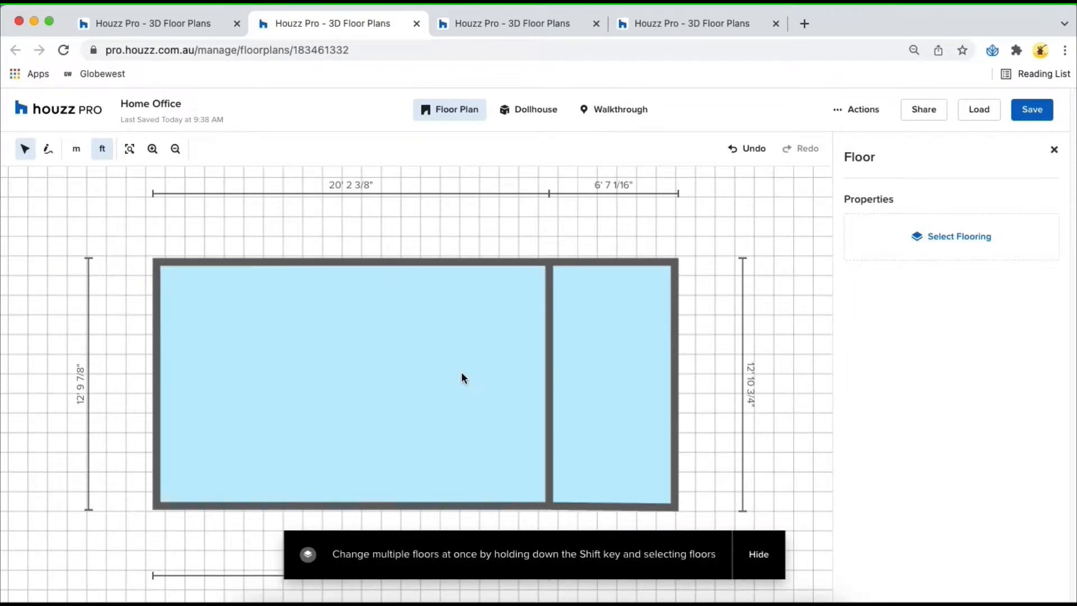
- Apply Berber carpet from the Carpet flooring options to both rooms
{"action": "left_click", "coordinate": [950, 237]}
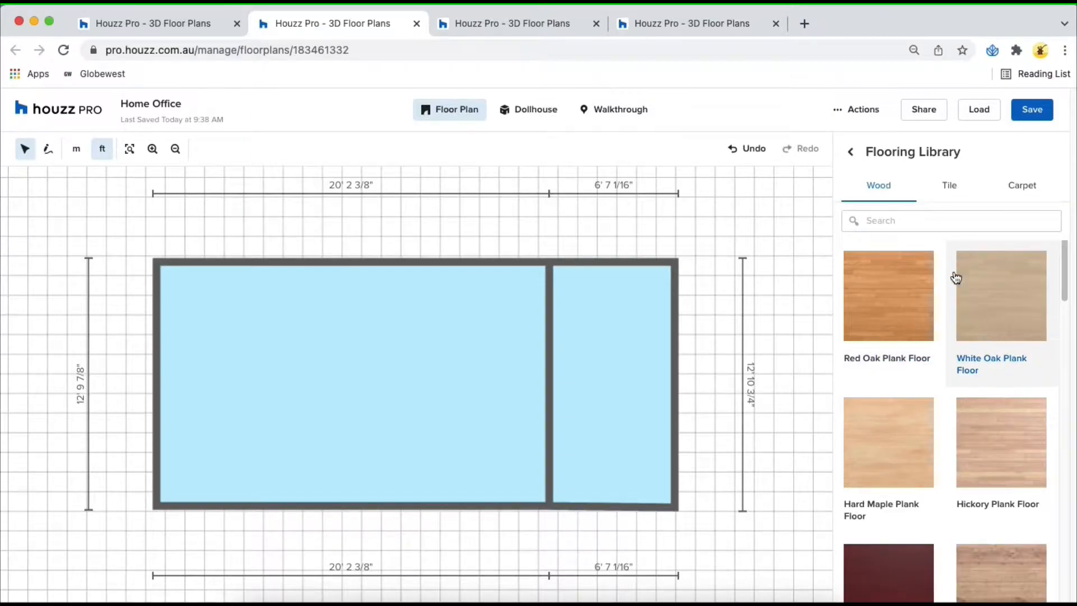
{"action": "left_click", "coordinate": [949, 185]}
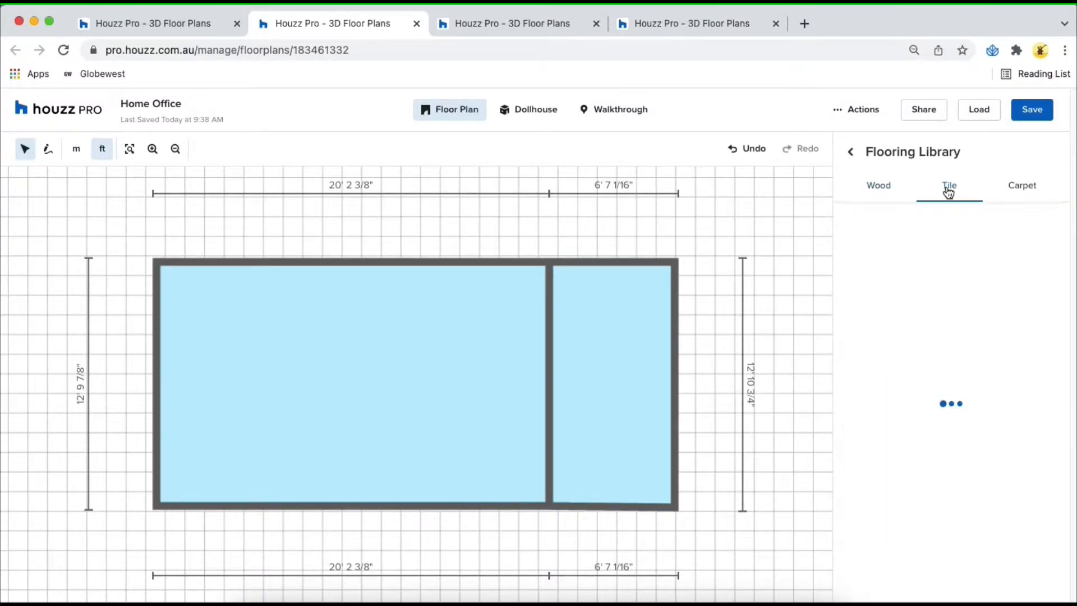
{"action": "left_click", "coordinate": [949, 185]}
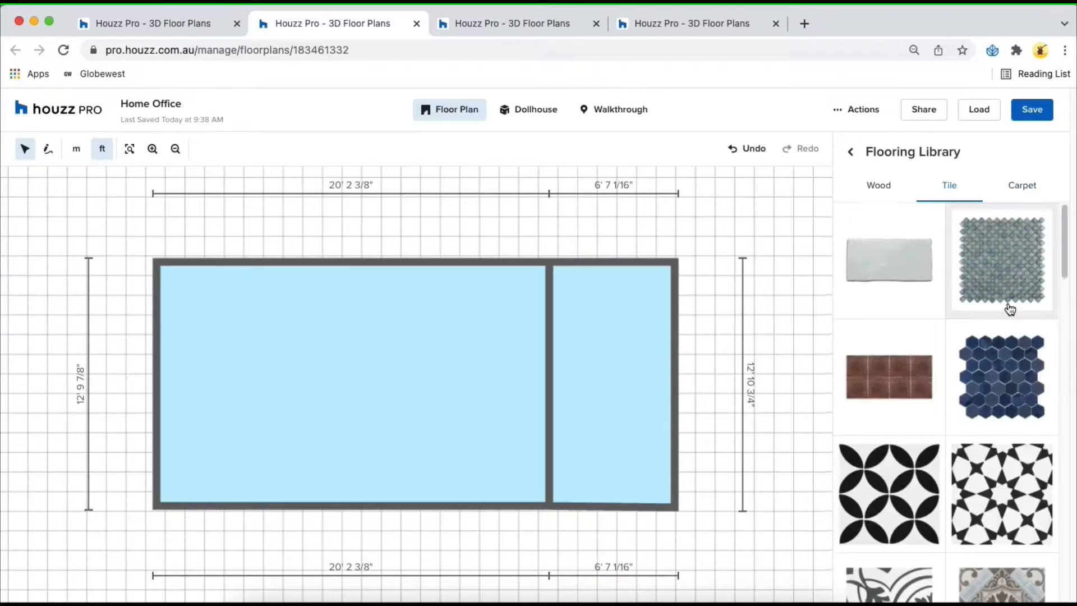
{"action": "left_click", "coordinate": [1021, 185]}
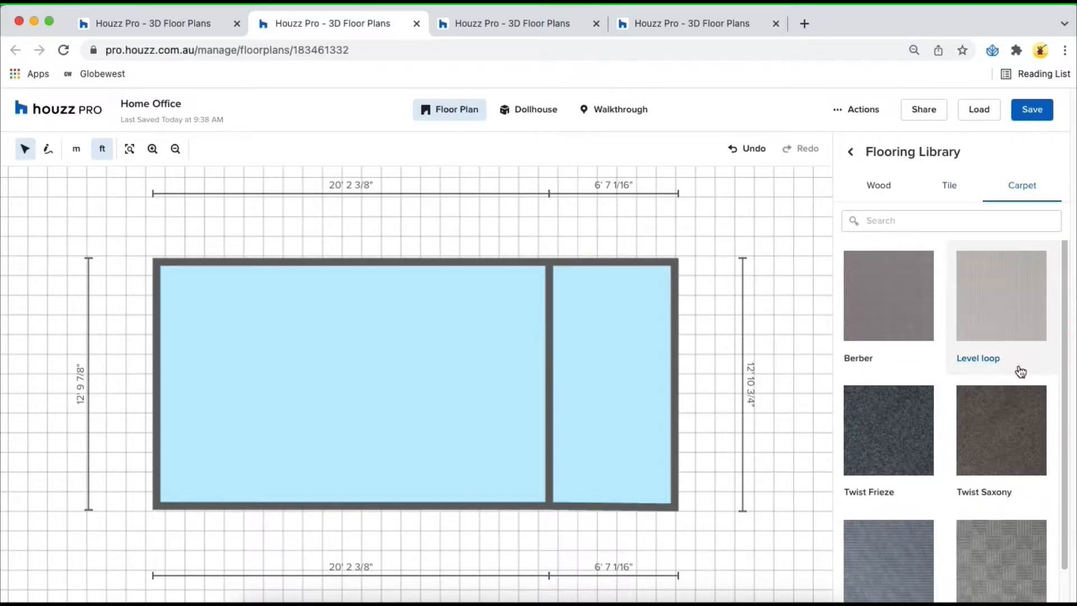
{"action": "left_click", "coordinate": [888, 295]}
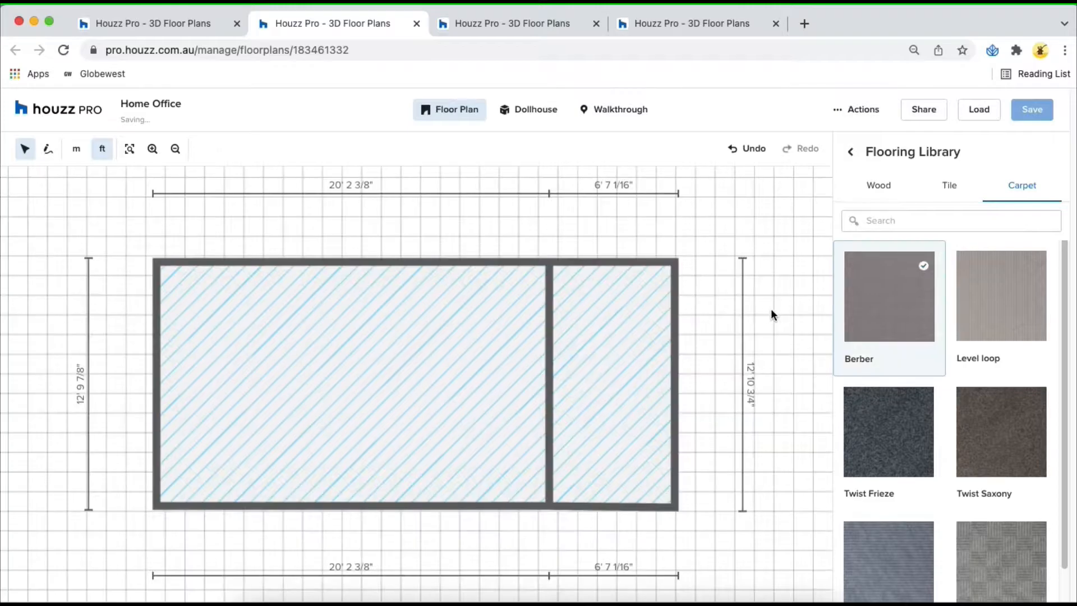
{"action": "left_click", "coordinate": [350, 381]}
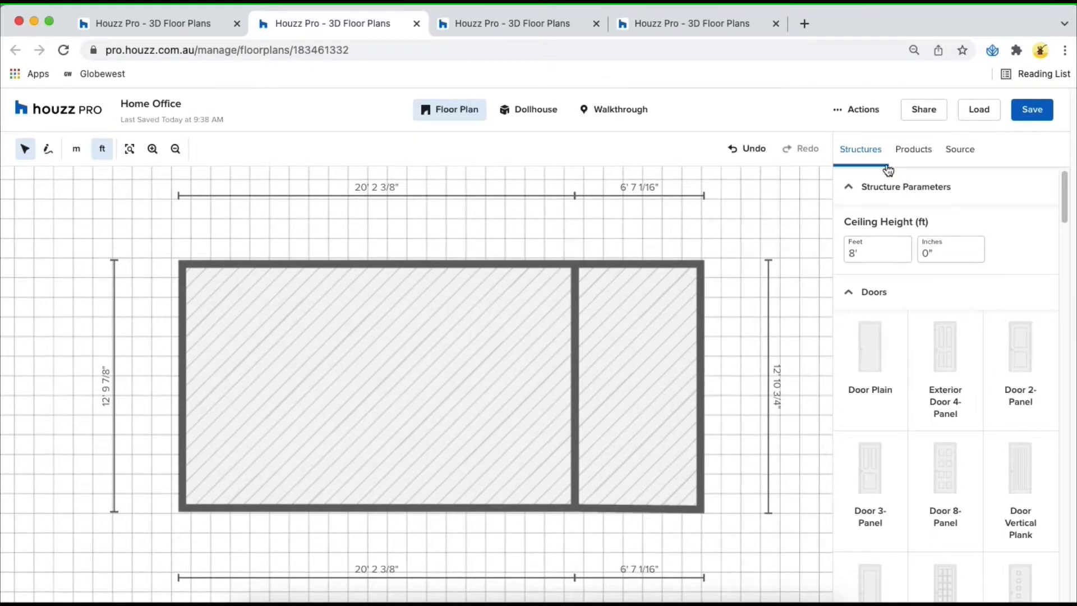
{"action": "mouse_move", "coordinate": [76, 149]}
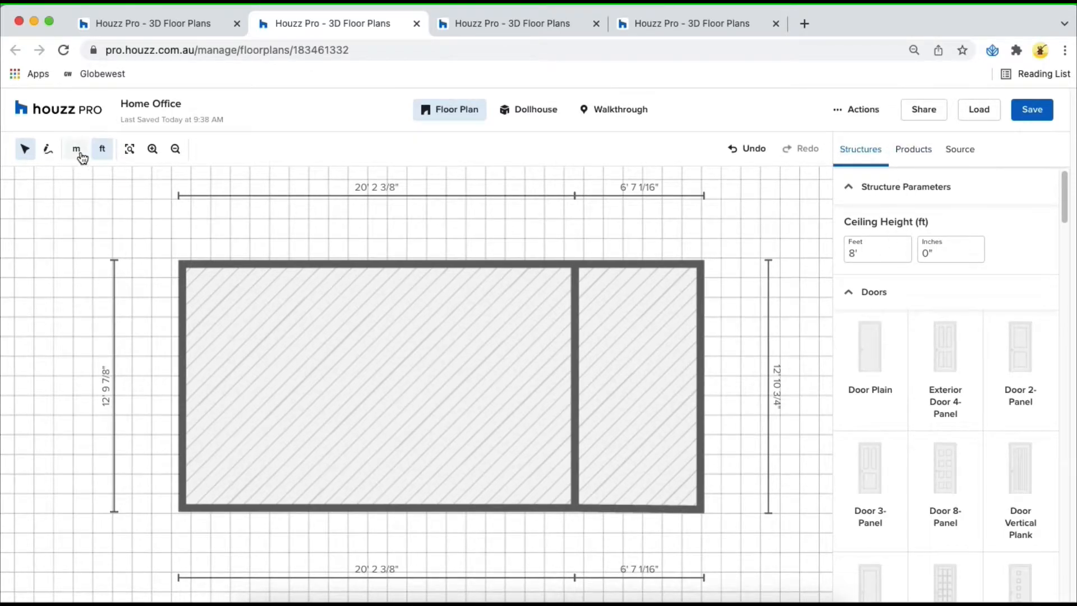
- Switch measurements to metres and set the ceiling height to 3.00 m
{"action": "left_click", "coordinate": [77, 149]}
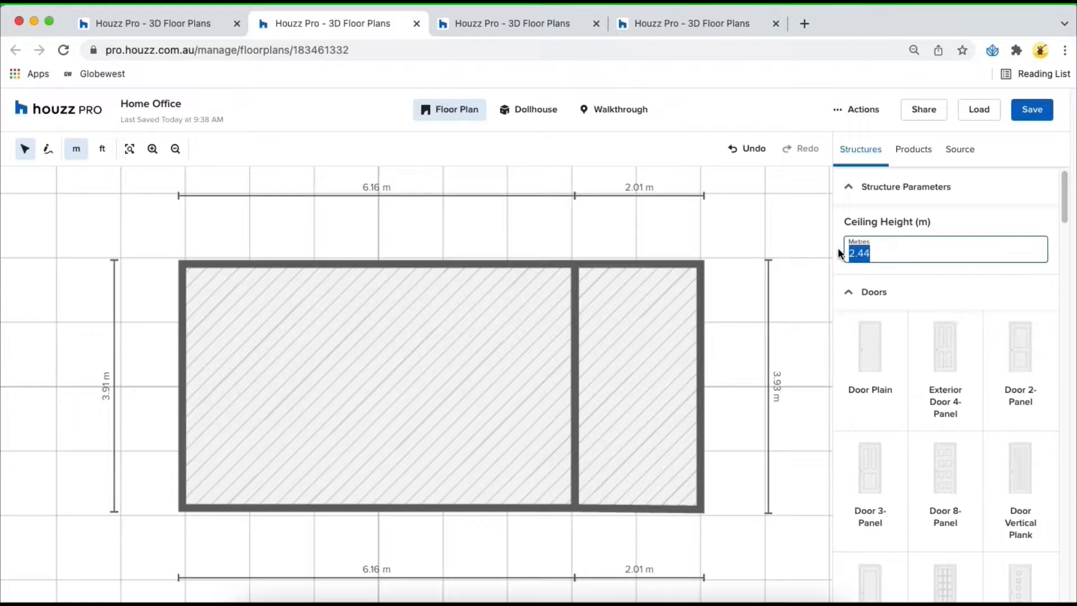
{"action": "type", "text": "3.00"}
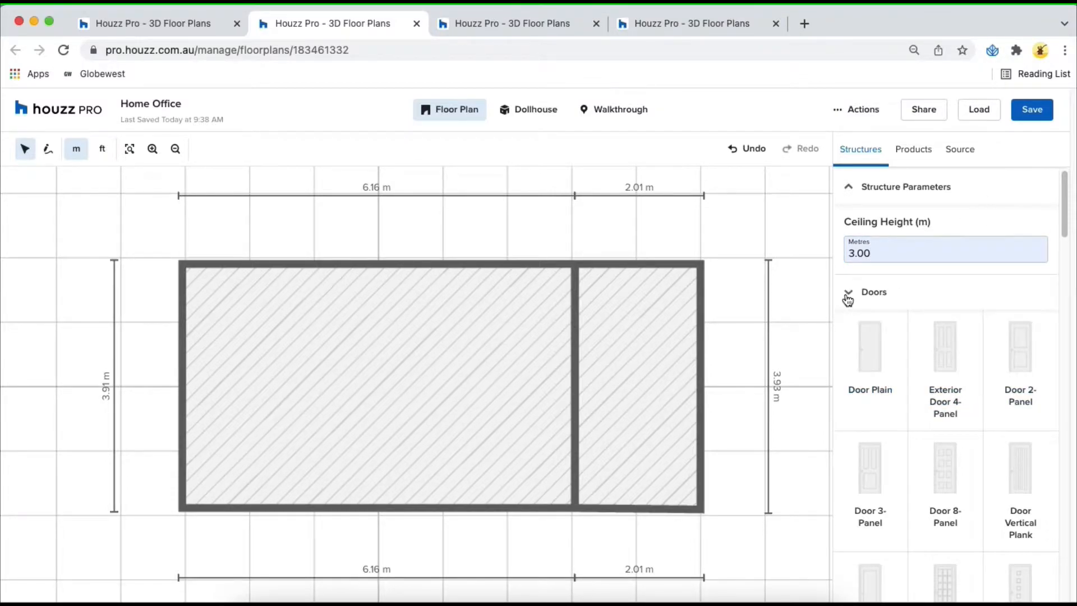
{"action": "left_click", "coordinate": [874, 291]}
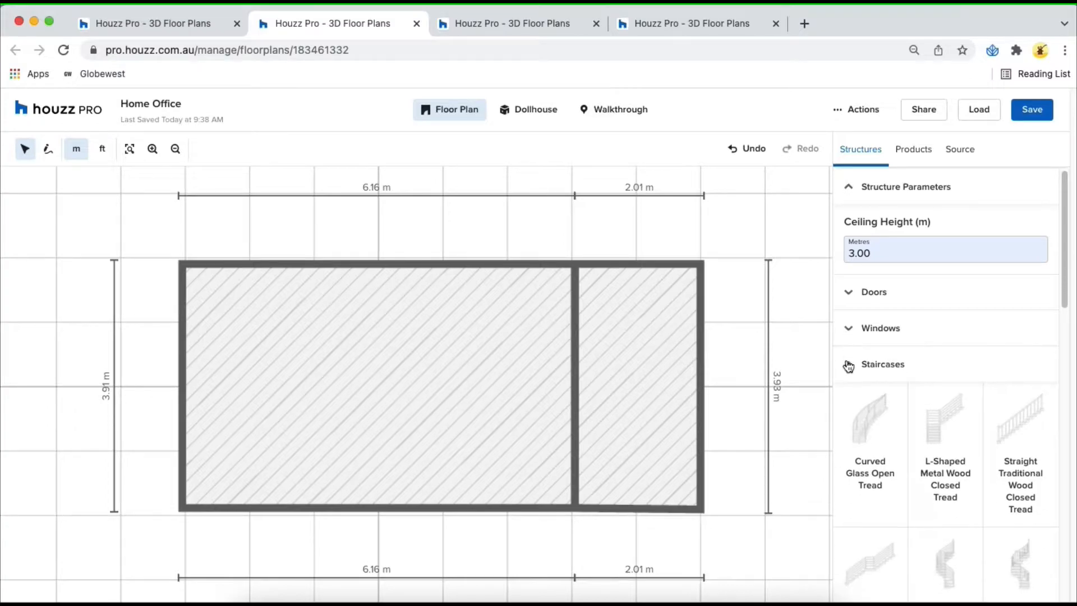
{"action": "left_click", "coordinate": [874, 292]}
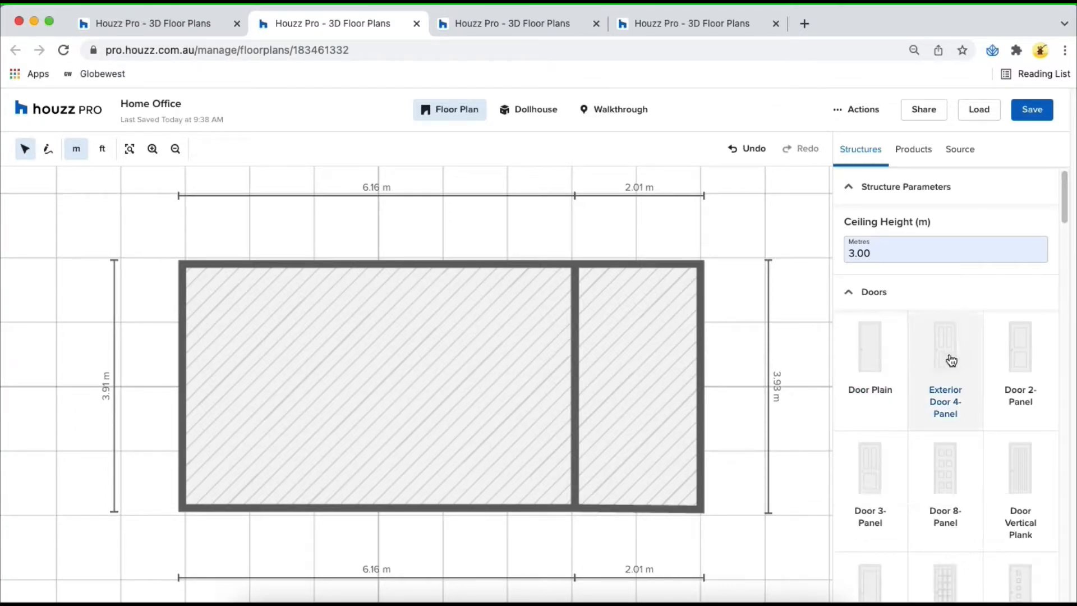
- Place a Door Panel Glass door on the dividing wall and flip its swing into the smaller room
{"action": "scroll", "scroll_direction": "down", "scroll_amount": 3}
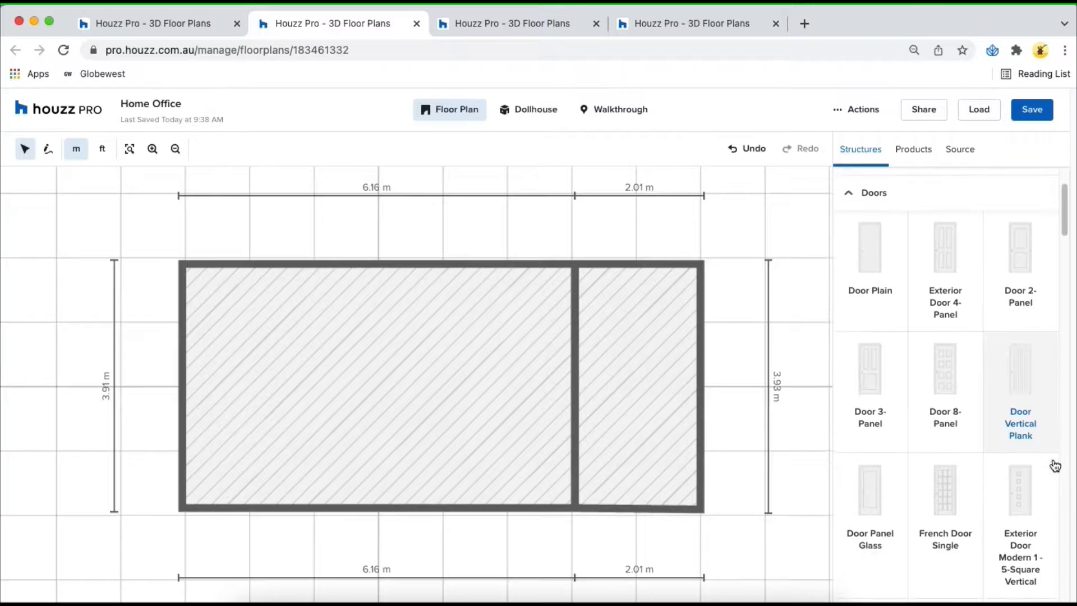
{"action": "scroll", "scroll_direction": "down", "scroll_amount": 3}
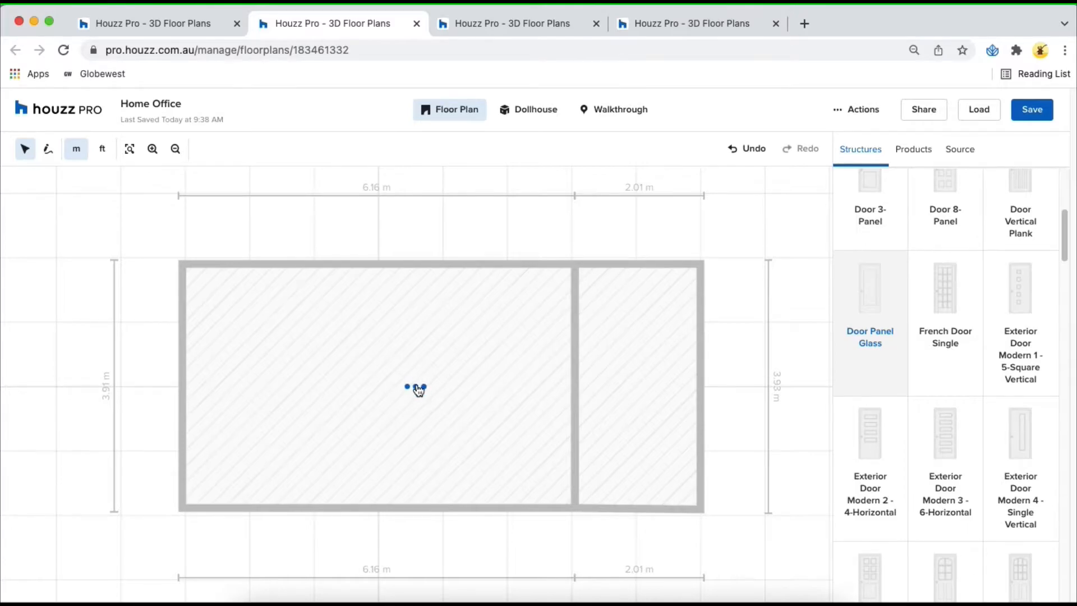
{"action": "left_click", "coordinate": [417, 387]}
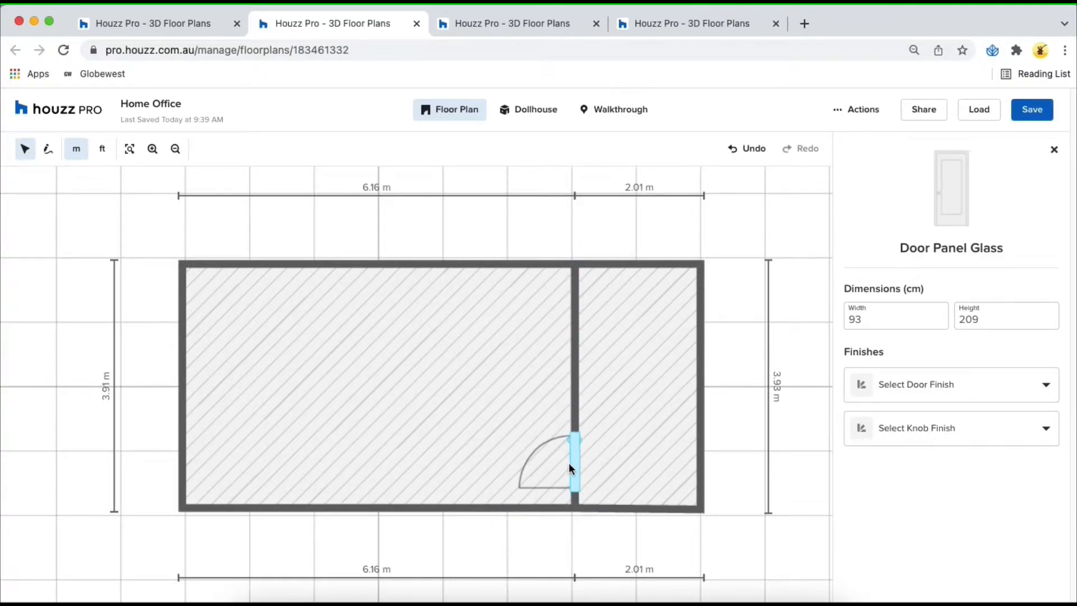
{"action": "left_click", "coordinate": [573, 467]}
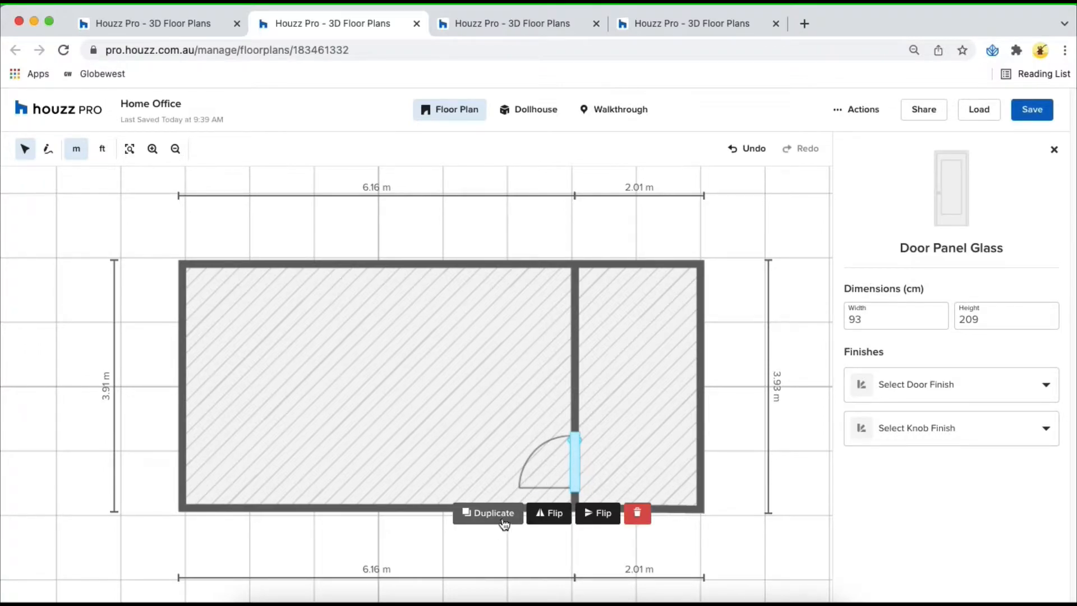
{"action": "left_click", "coordinate": [597, 513]}
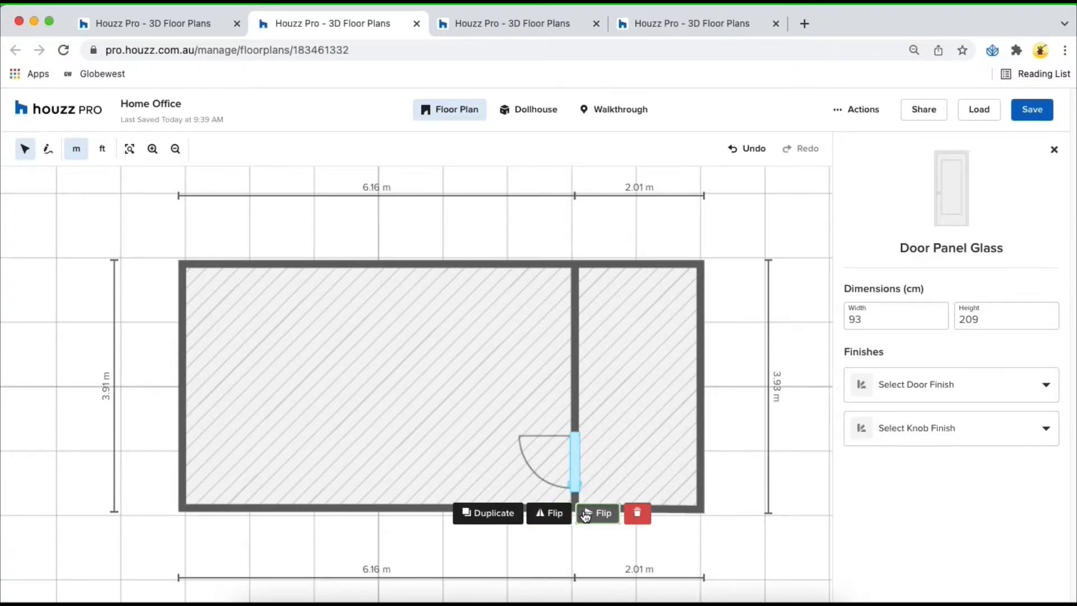
{"action": "left_click", "coordinate": [596, 513]}
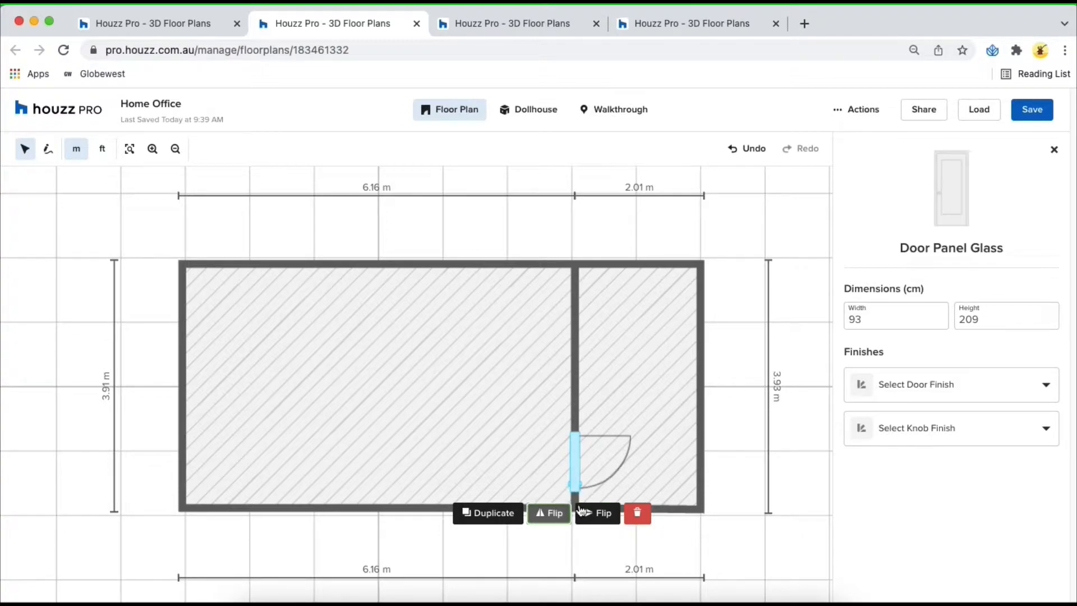
{"action": "left_click", "coordinate": [547, 513]}
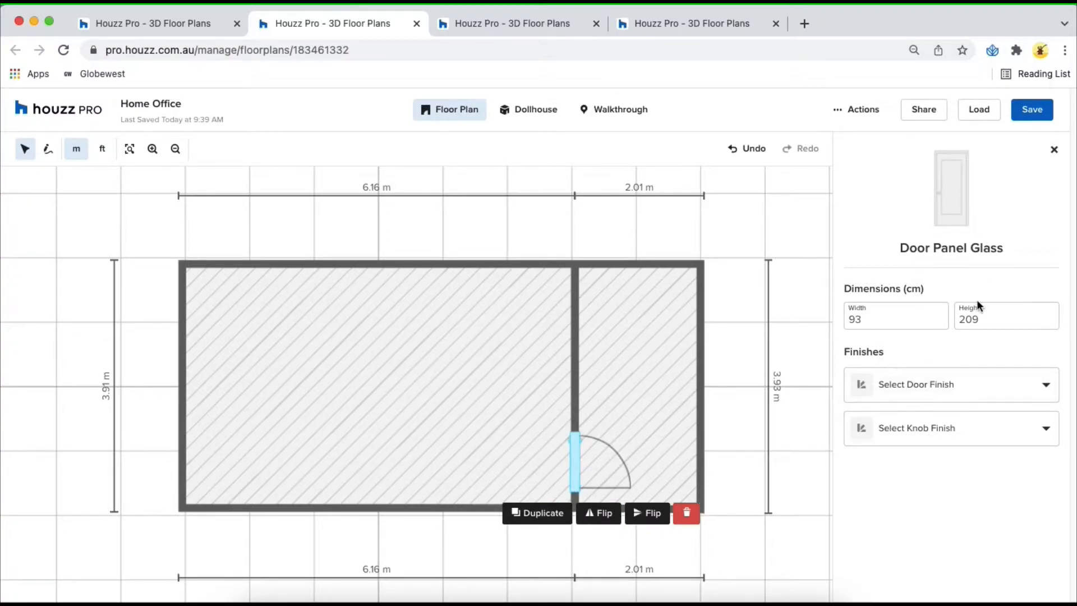
- Set the door width to 100 cm and give it a Shoreline grey paint finish
{"action": "left_click", "coordinate": [886, 319]}
{"action": "type", "text": "100"}
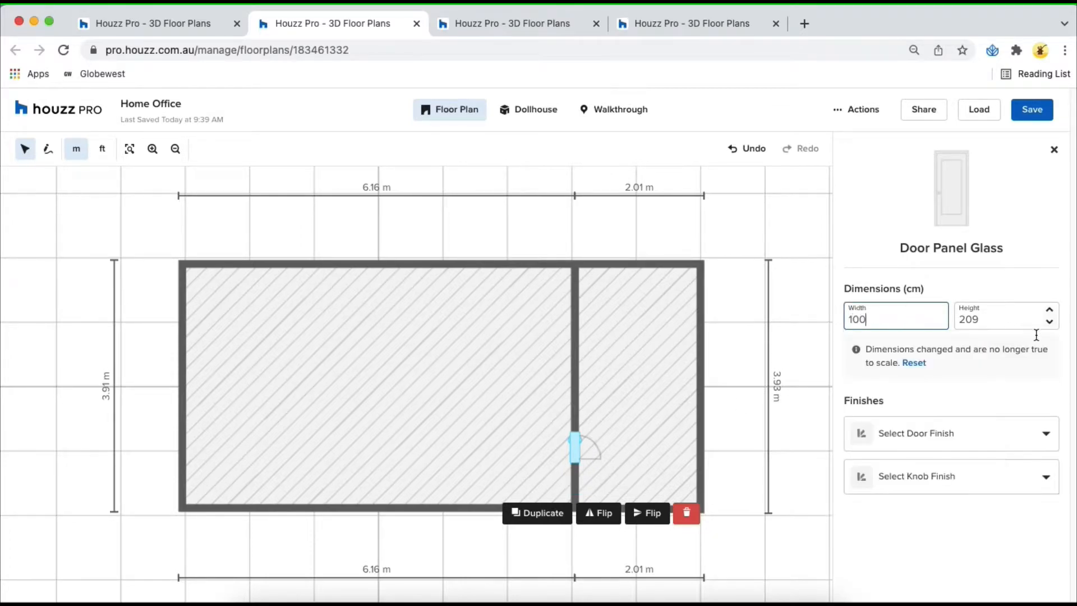
{"action": "left_click", "coordinate": [951, 433]}
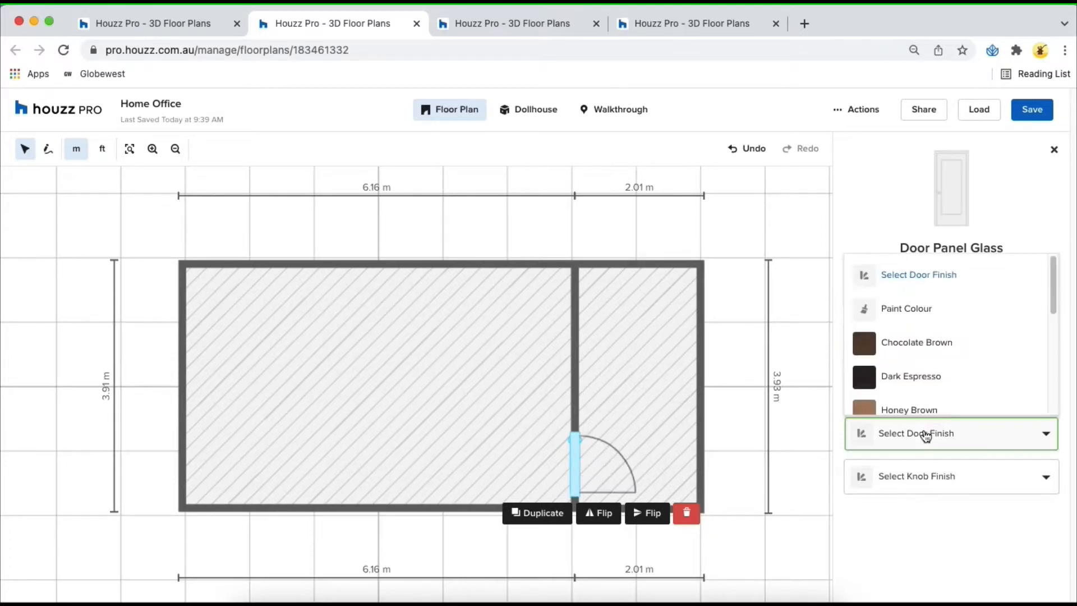
{"action": "scroll", "scroll_direction": "down", "scroll_amount": 3}
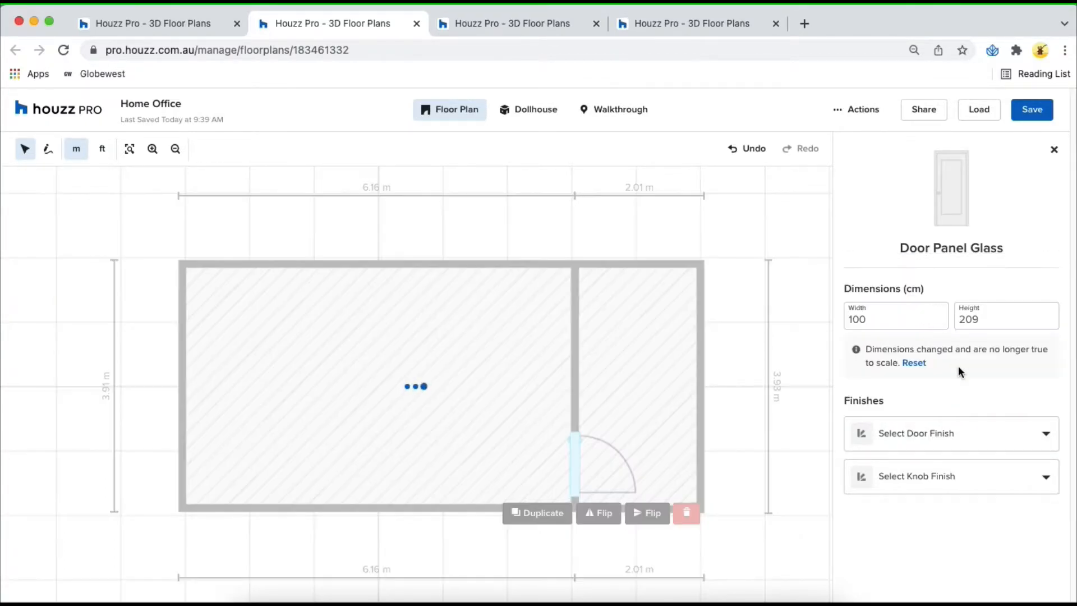
{"action": "left_click", "coordinate": [950, 433]}
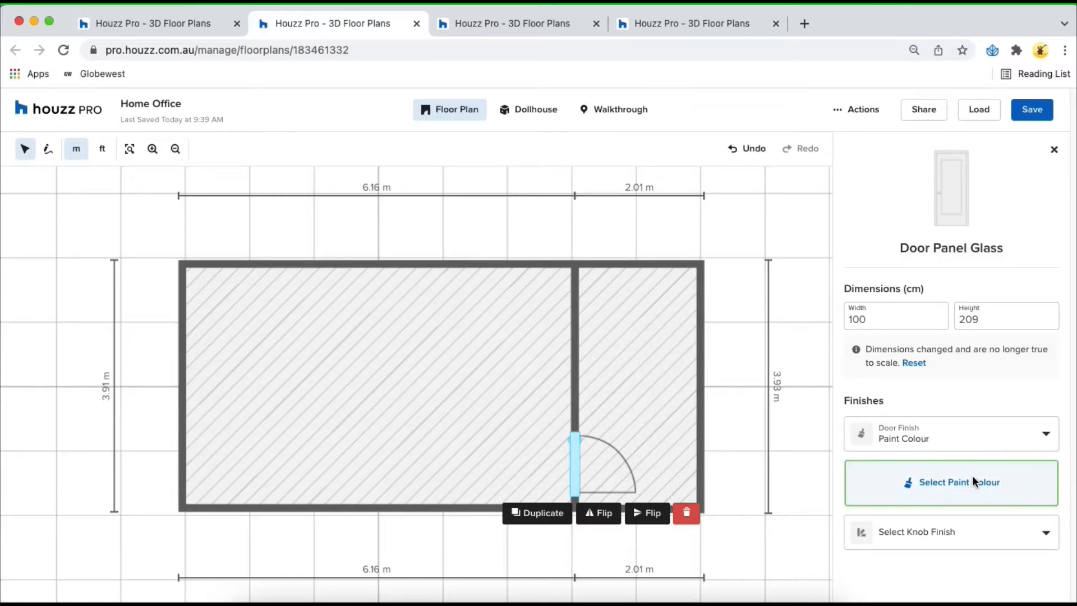
{"action": "left_click", "coordinate": [950, 482]}
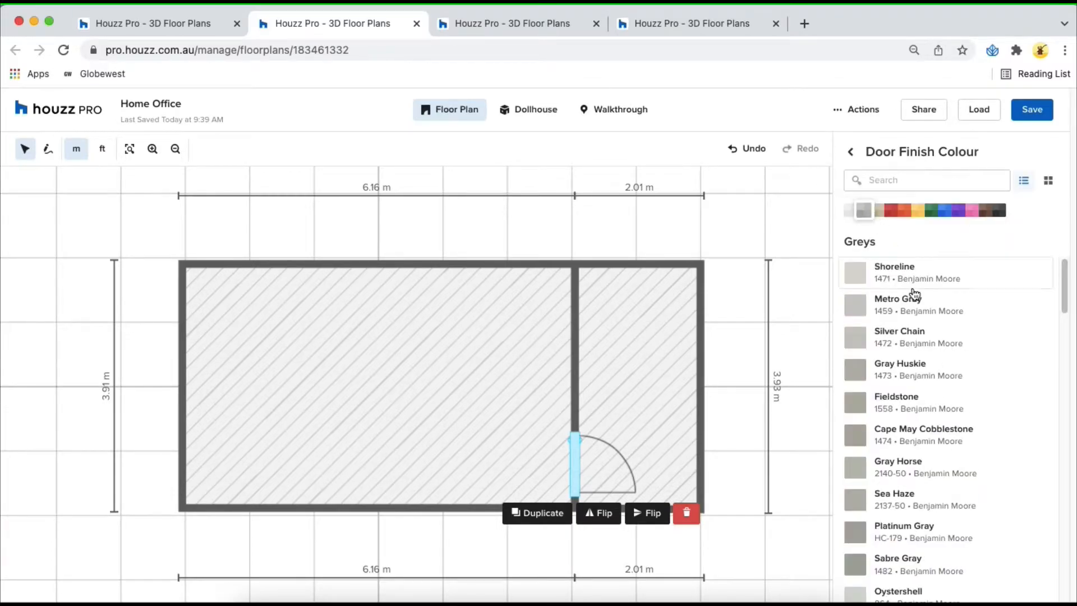
{"action": "left_click", "coordinate": [945, 272]}
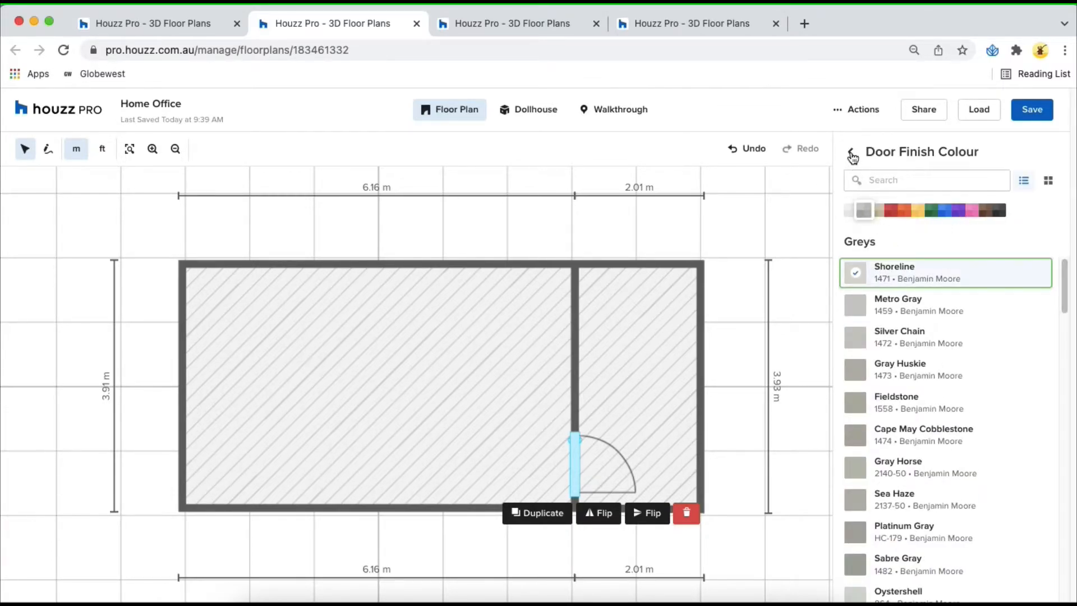
{"action": "left_click", "coordinate": [851, 155]}
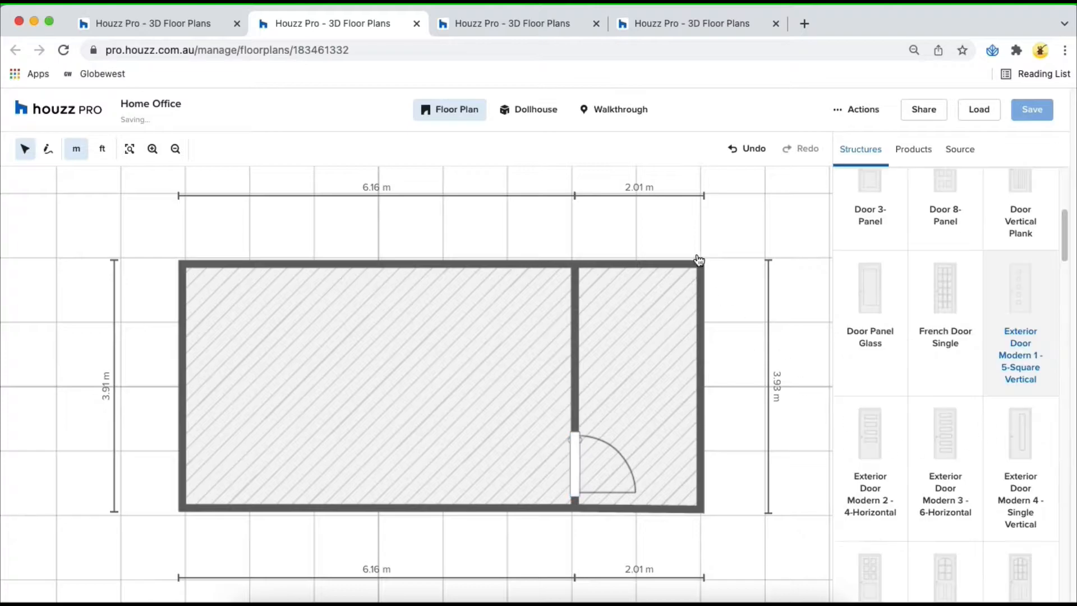
- Check the rooms in the 3D dollhouse, then select the new 100 cm glass door on the bottom wall
{"action": "left_click", "coordinate": [529, 108]}
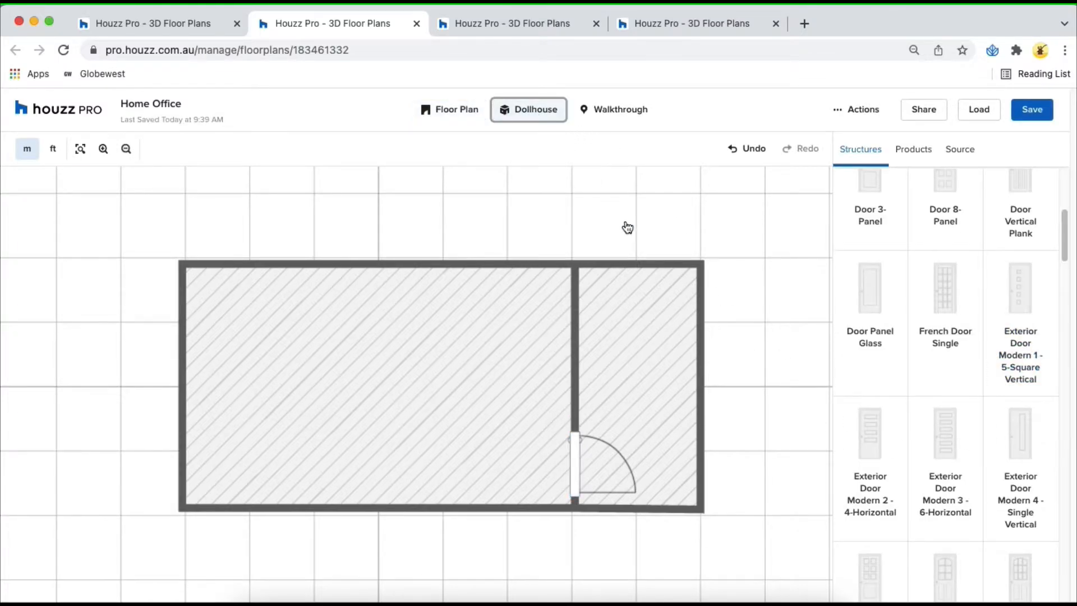
{"action": "left_click", "coordinate": [527, 109]}
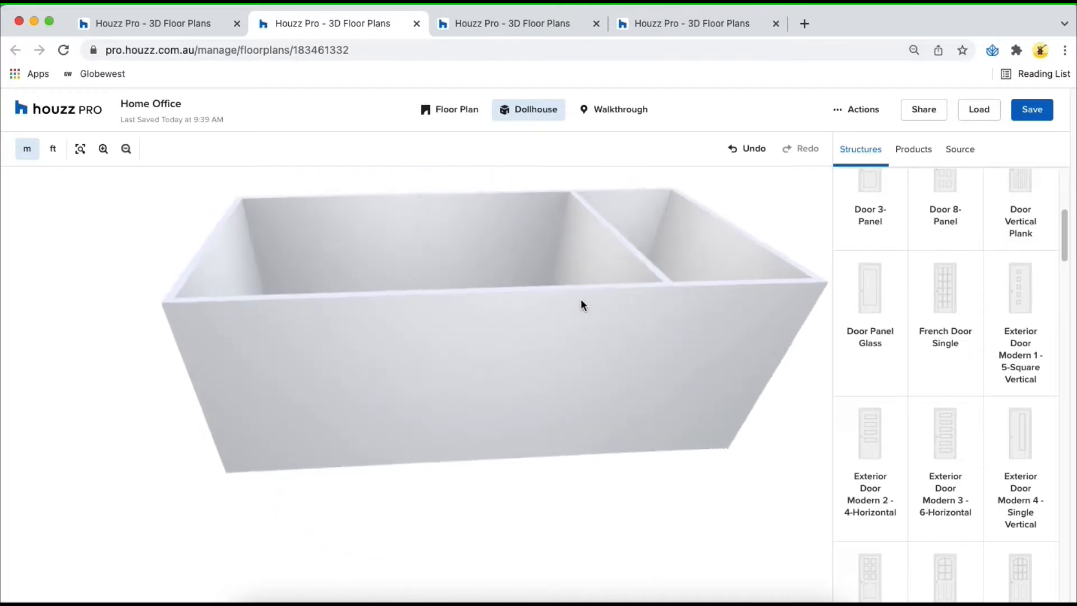
{"action": "left_click", "coordinate": [448, 109]}
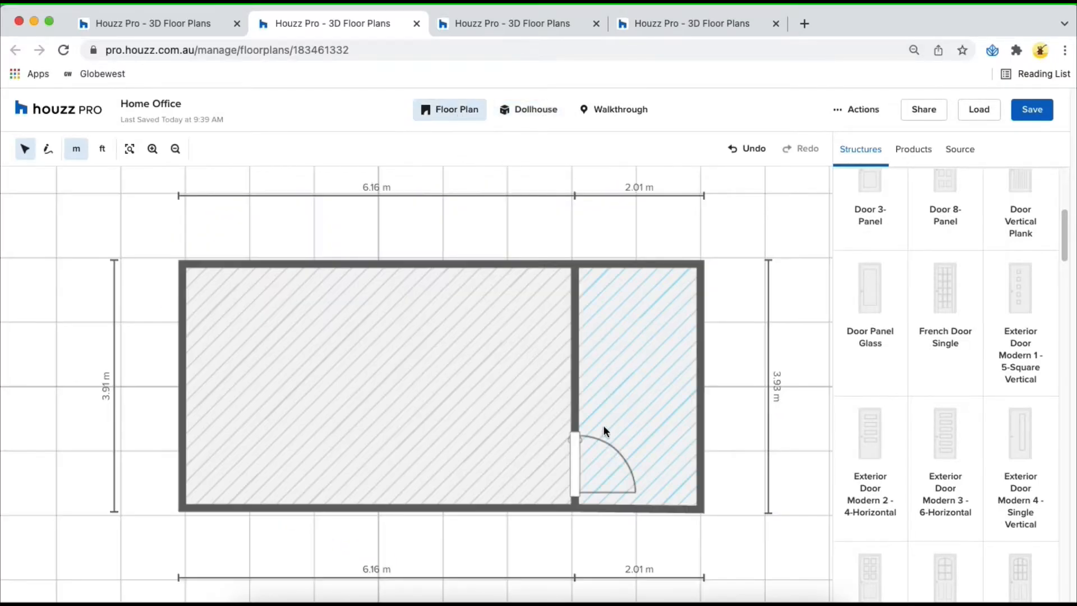
{"action": "left_click", "coordinate": [605, 467]}
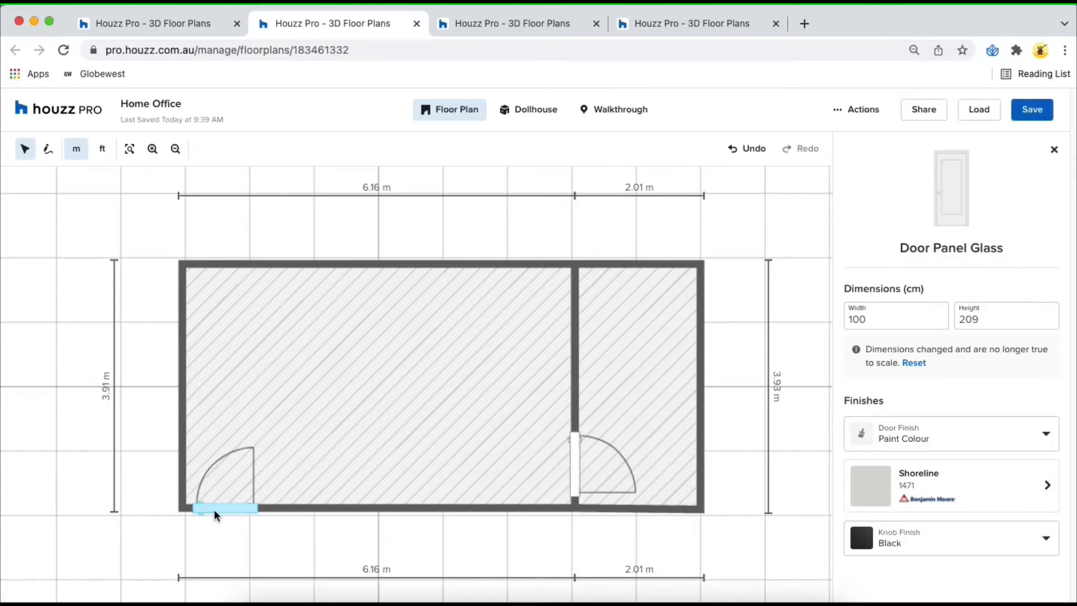
{"action": "left_click", "coordinate": [220, 509]}
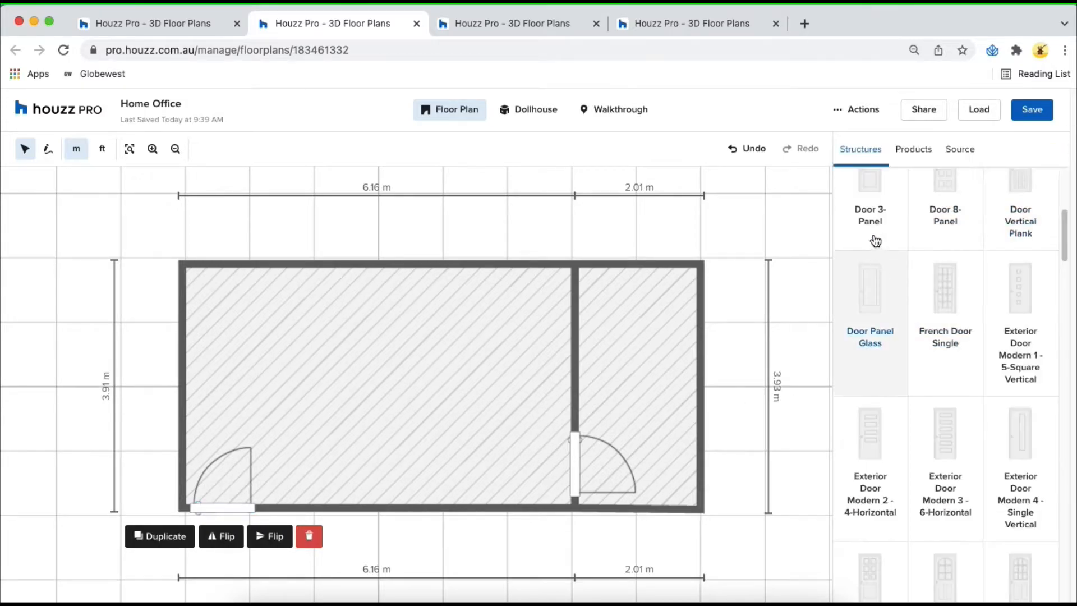
- Place a 'Window Picture with 2 Single Hung' on the main room's top wall and confirm it in 3D
{"action": "scroll", "scroll_direction": "down", "scroll_amount": 3}
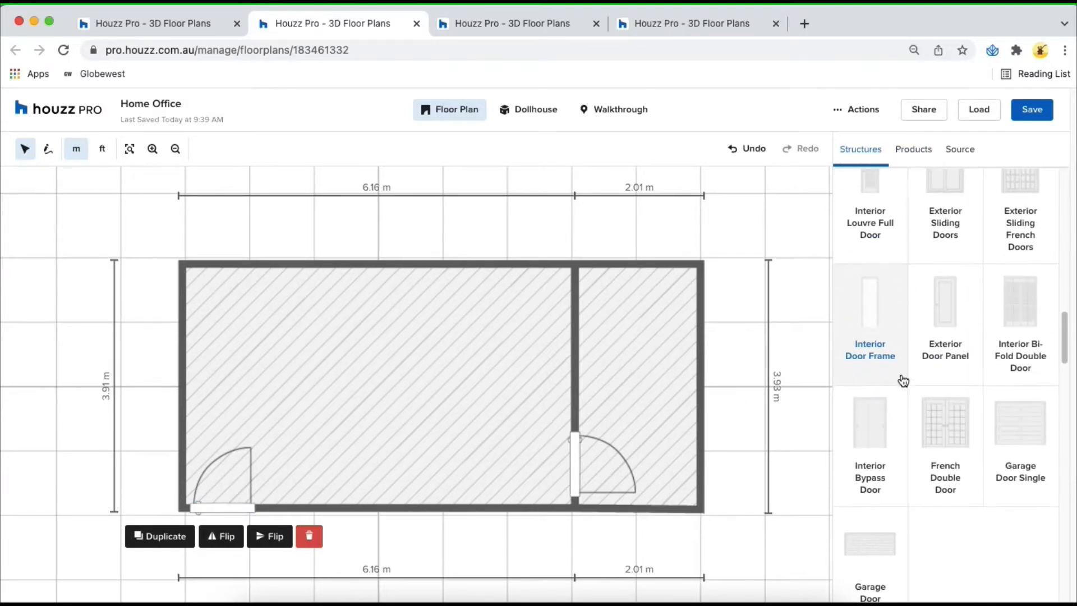
{"action": "scroll", "scroll_direction": "down", "scroll_amount": 3}
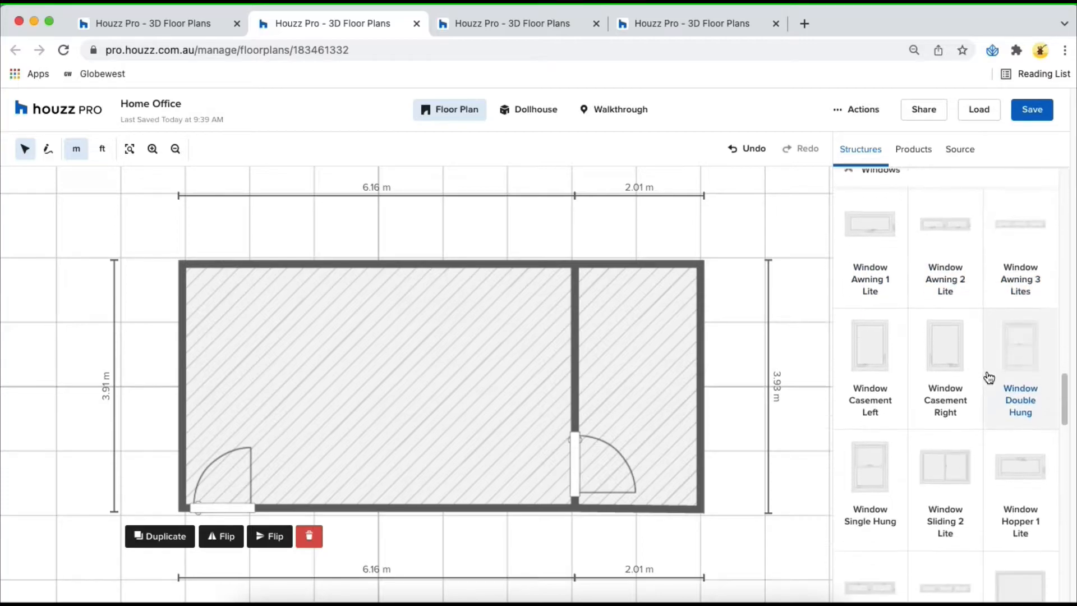
{"action": "scroll", "scroll_direction": "down", "scroll_amount": 3}
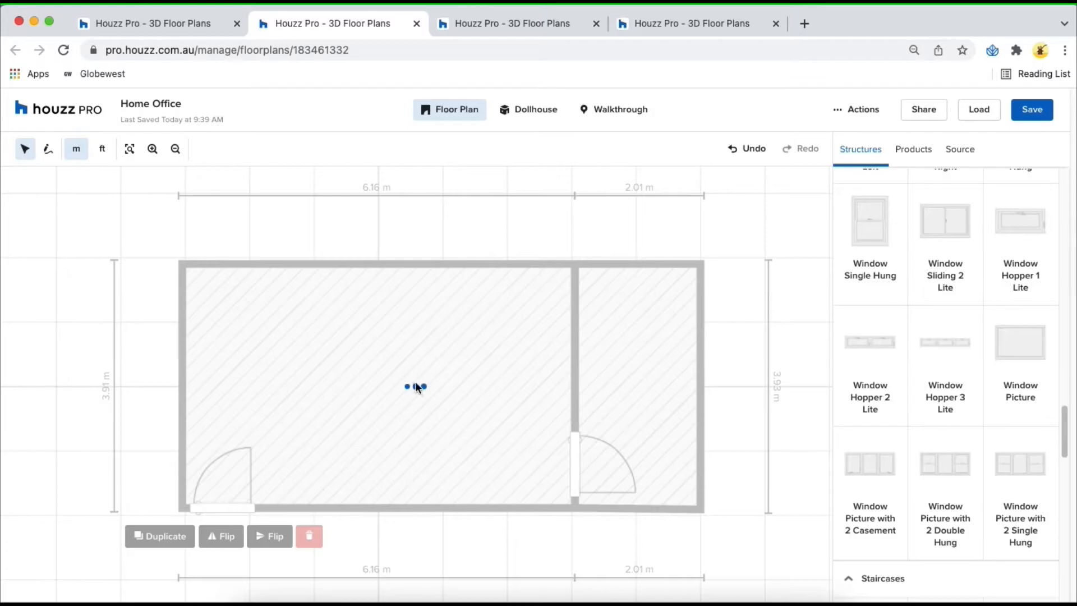
{"action": "left_click", "coordinate": [415, 387]}
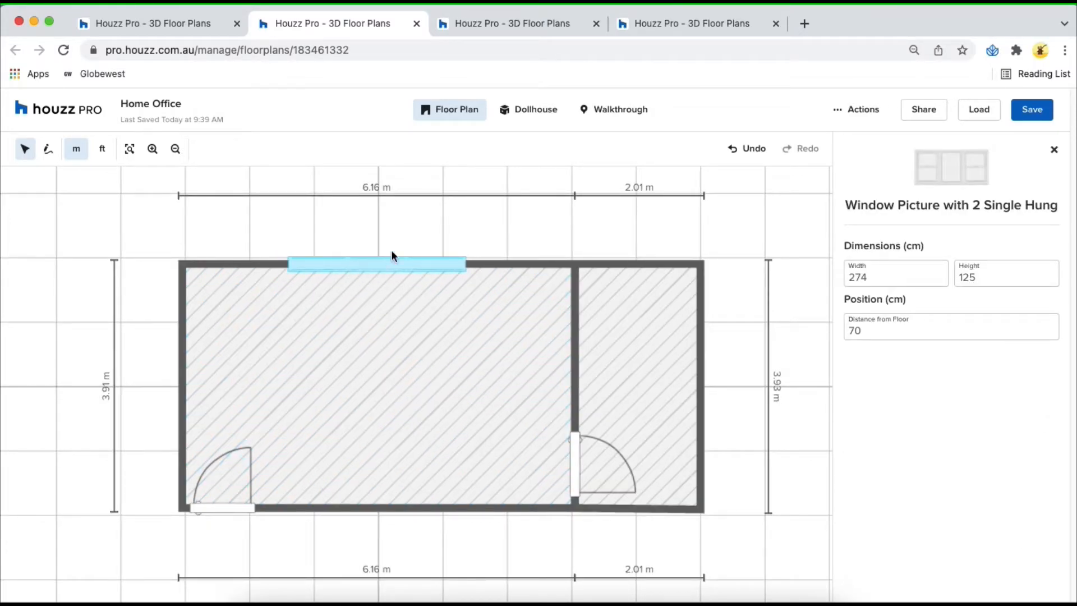
{"action": "left_click", "coordinate": [529, 109]}
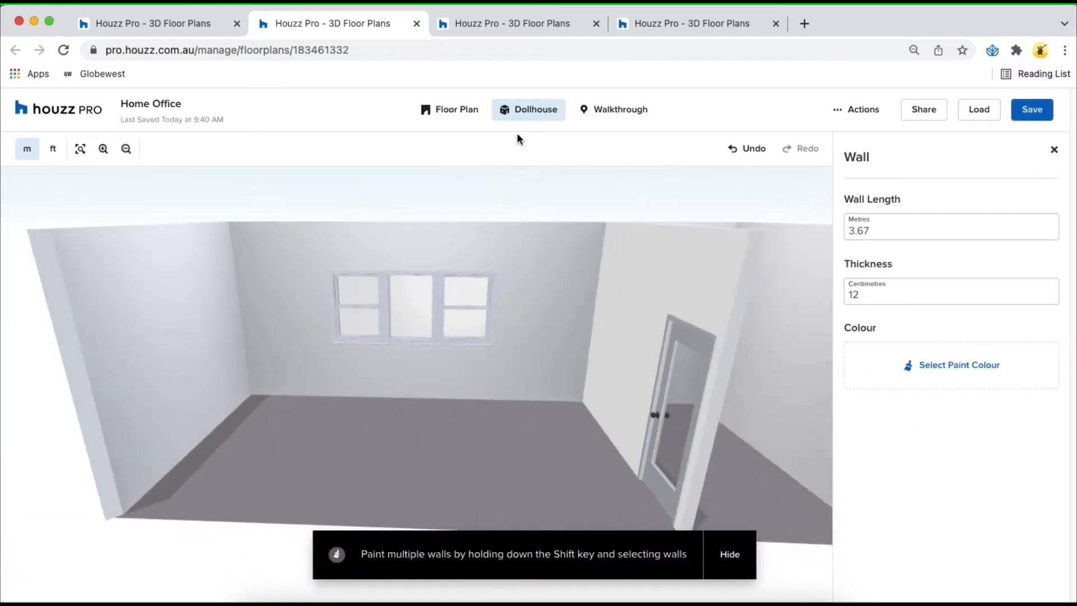
{"action": "left_click", "coordinate": [448, 109]}
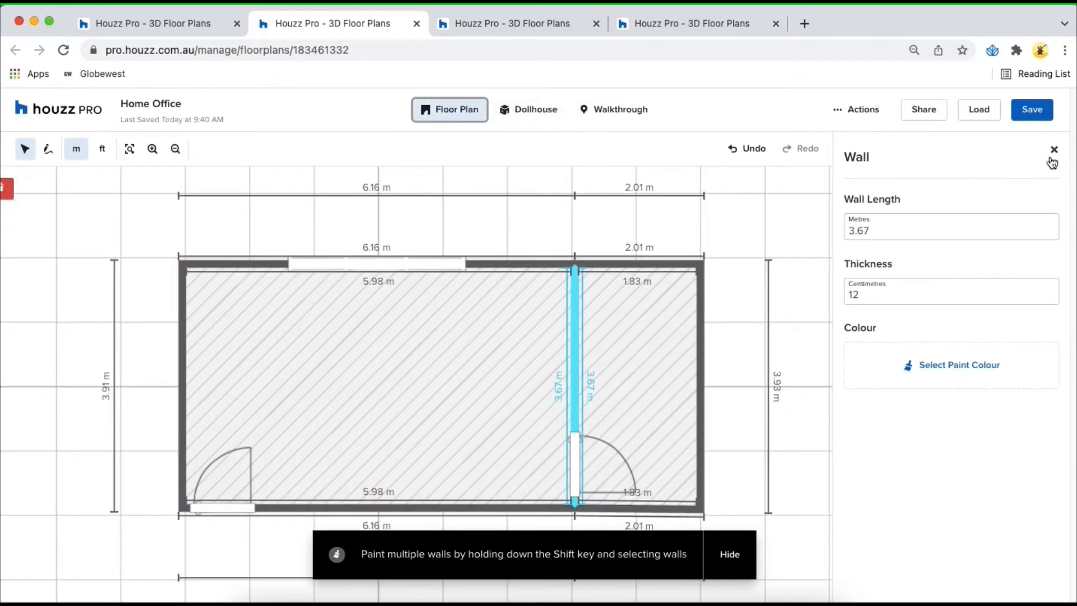
- Place a King Bed from Bedroom Furniture against the top wall beneath the window
{"action": "left_click", "coordinate": [1054, 149]}
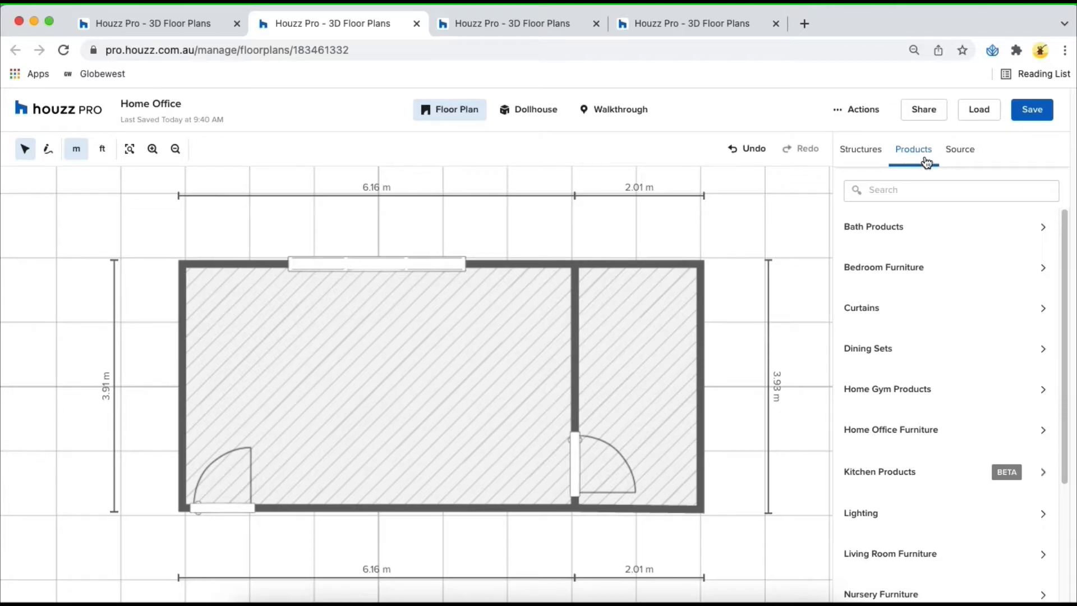
{"action": "mouse_move", "coordinate": [893, 267]}
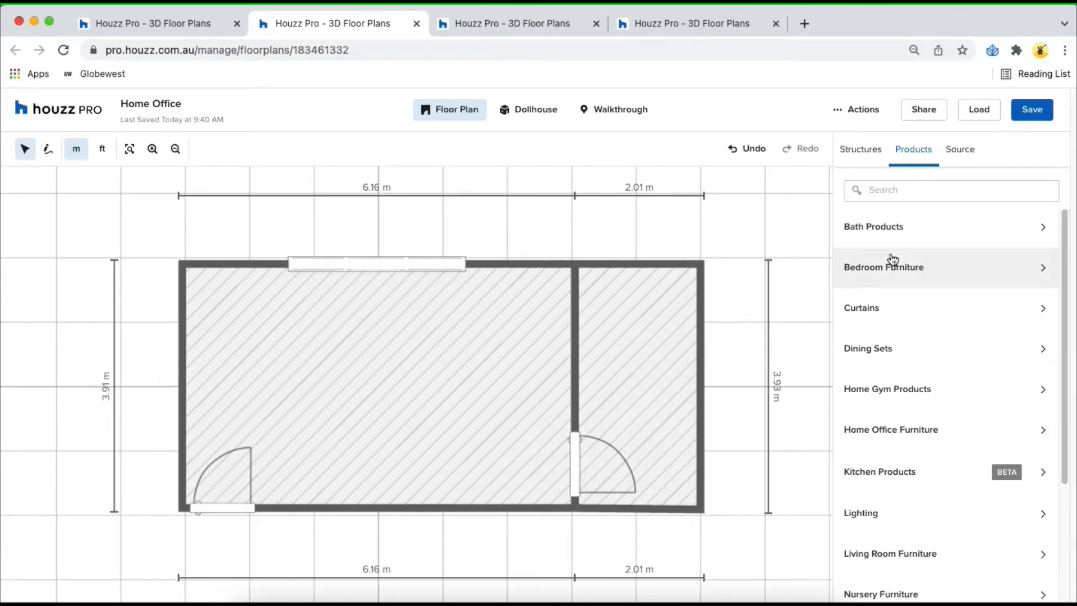
{"action": "left_click", "coordinate": [883, 267]}
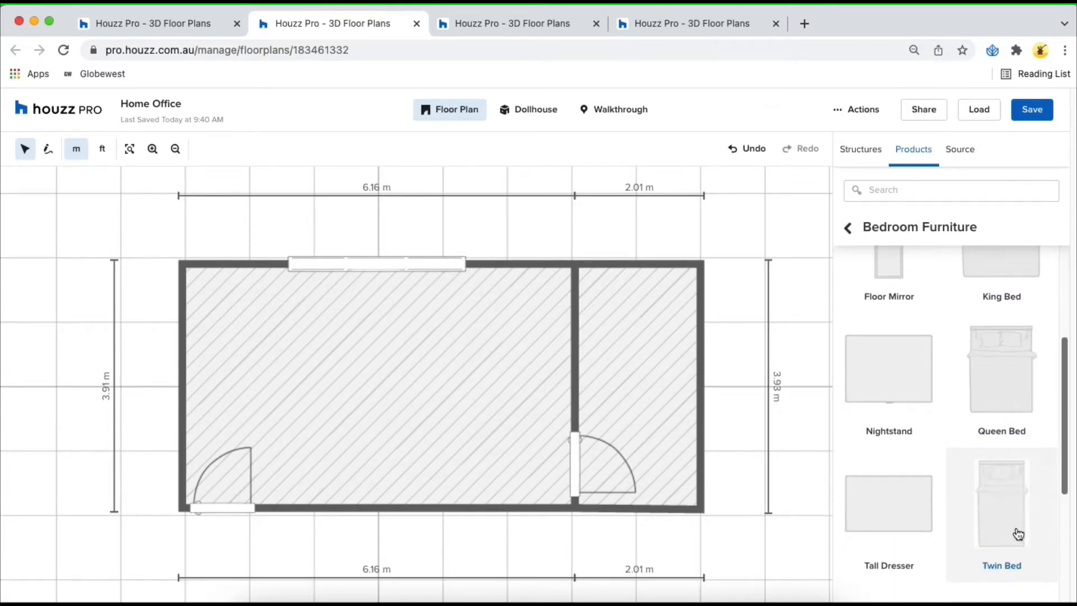
{"action": "scroll", "scroll_direction": "up", "scroll_amount": 3}
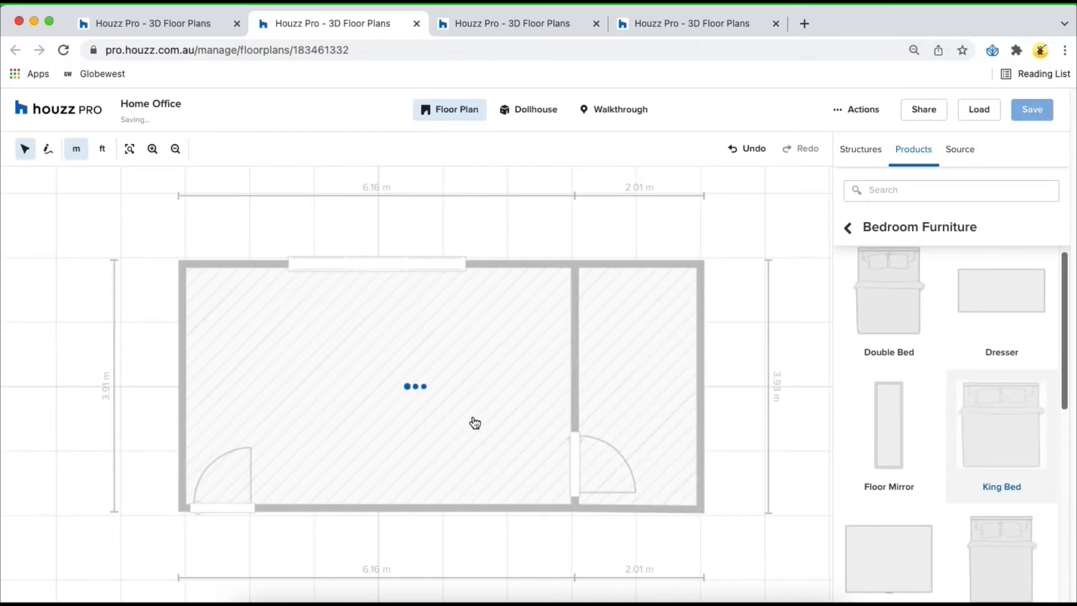
{"action": "left_click", "coordinate": [1001, 424]}
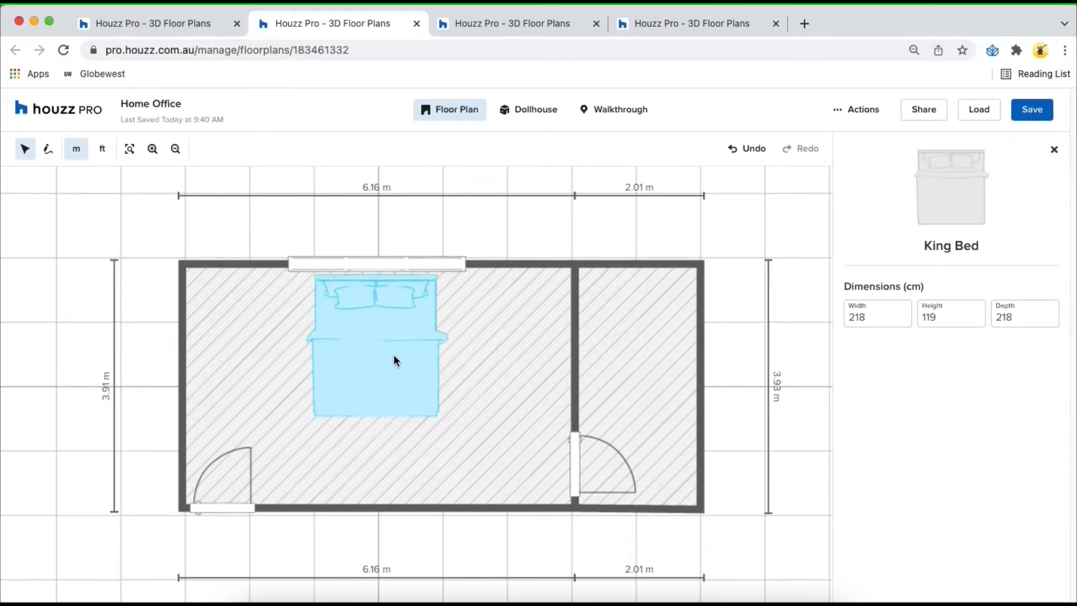
{"action": "left_click", "coordinate": [377, 343]}
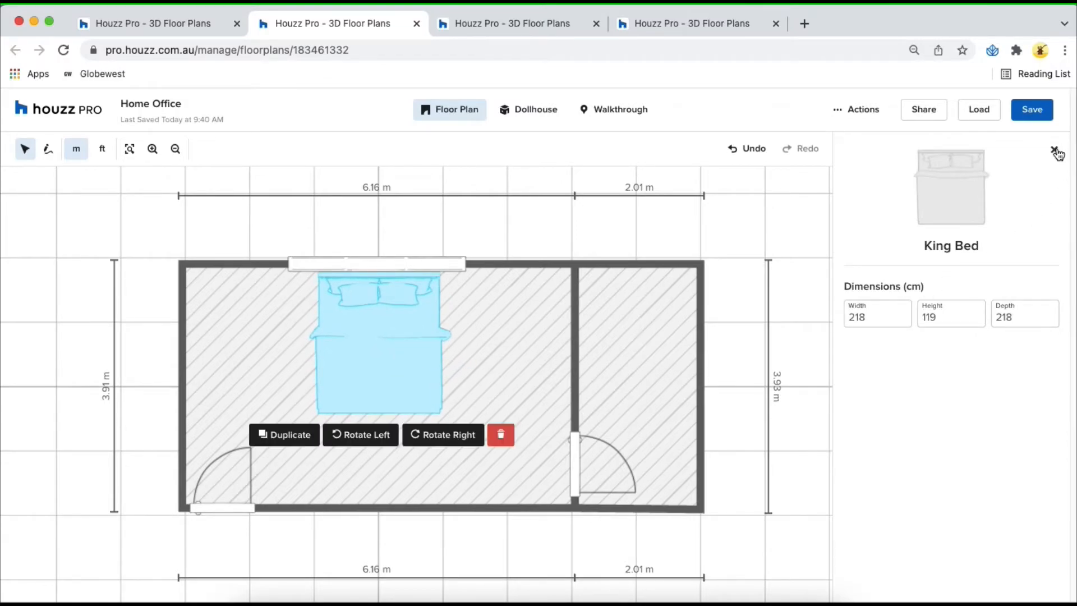
{"action": "left_click", "coordinate": [1058, 151]}
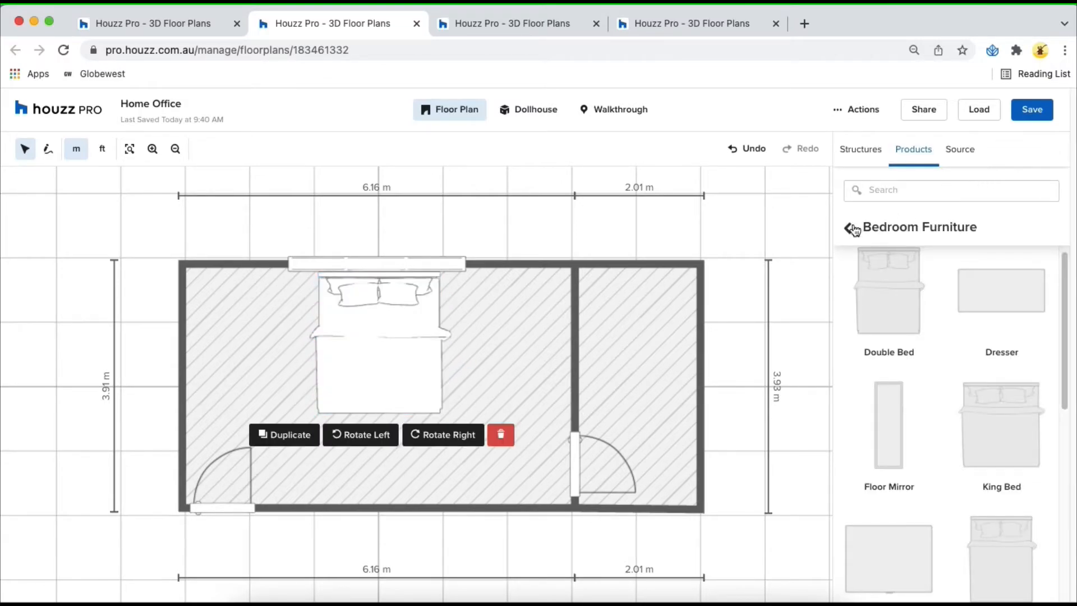
- Filter sourced products to nightstands and place a wooden nightstand on each side of the bed, checking in 3D
{"action": "left_click", "coordinate": [960, 149]}
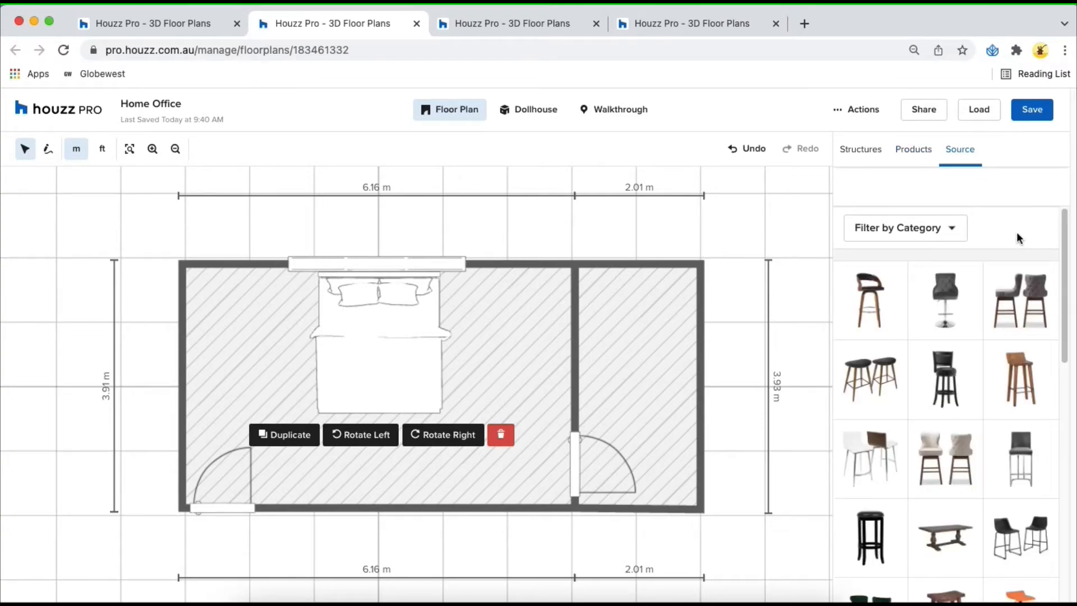
{"action": "left_click", "coordinate": [904, 228]}
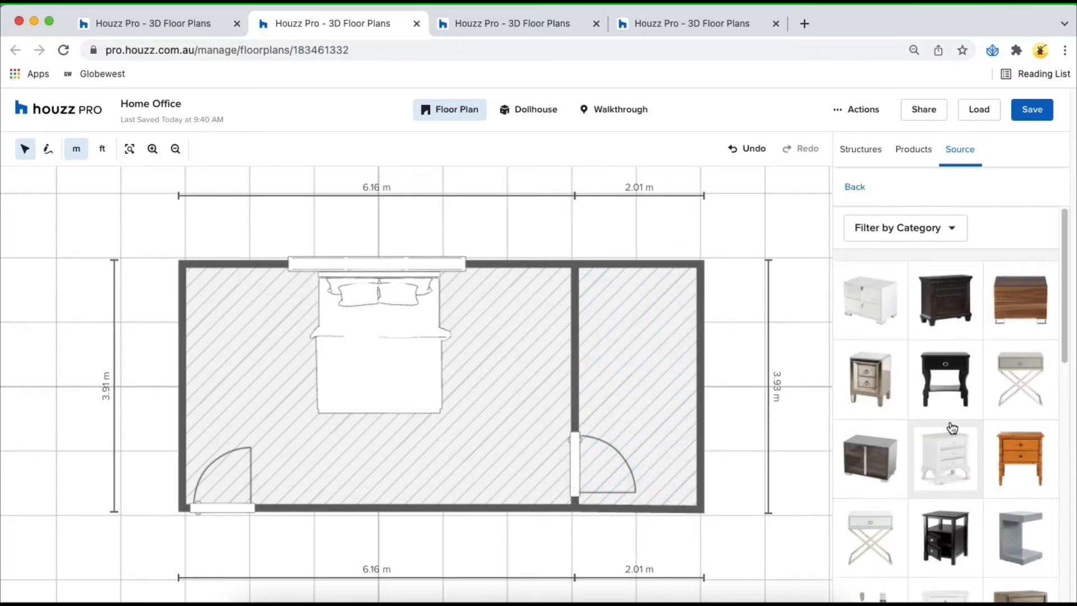
{"action": "scroll", "scroll_direction": "down", "scroll_amount": 3}
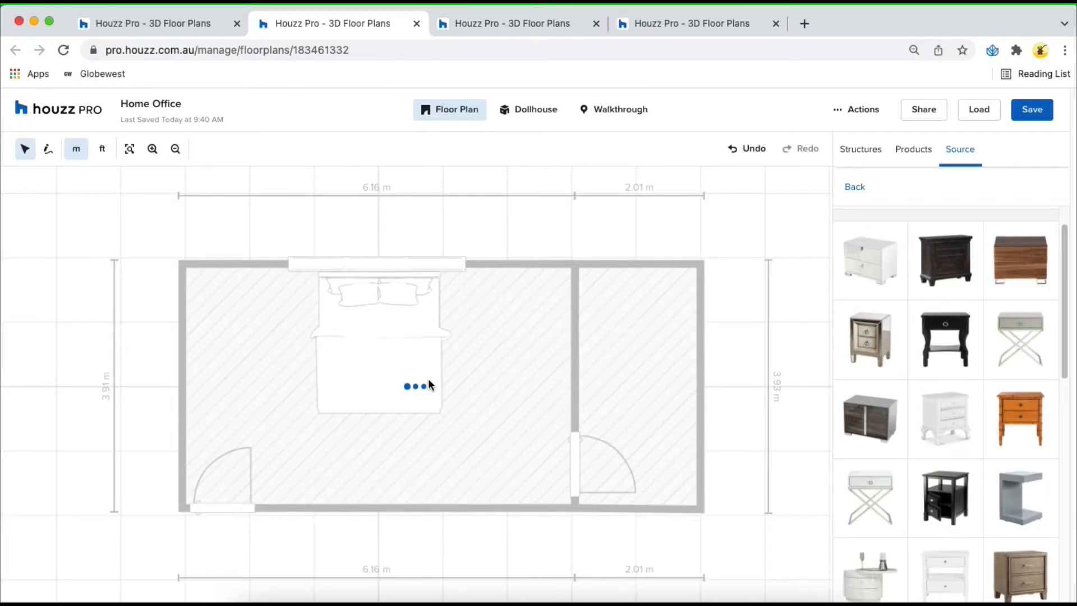
{"action": "left_click", "coordinate": [474, 294]}
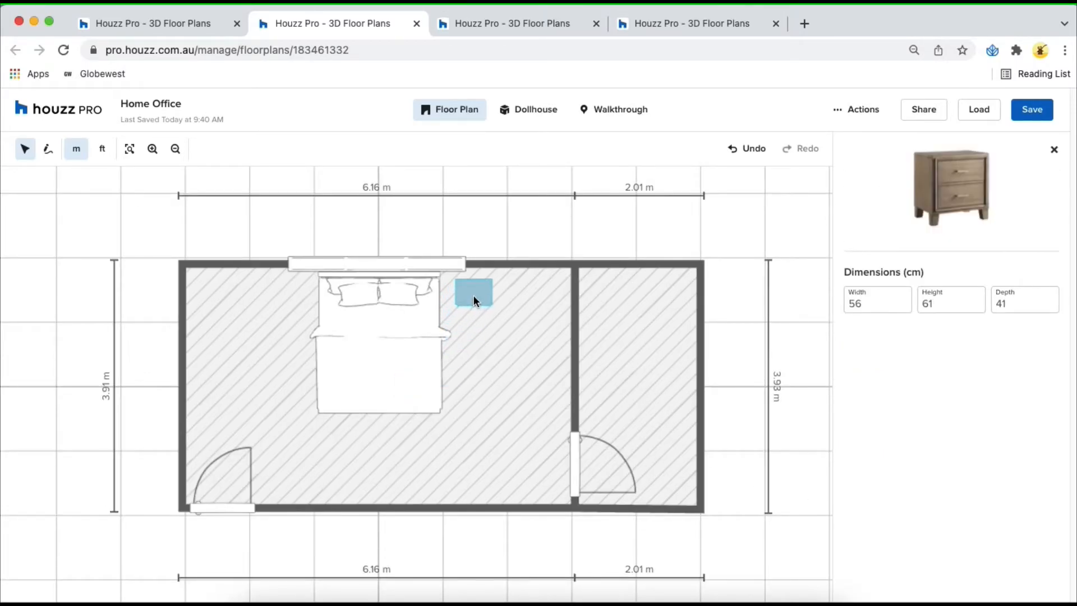
{"action": "left_click", "coordinate": [472, 292]}
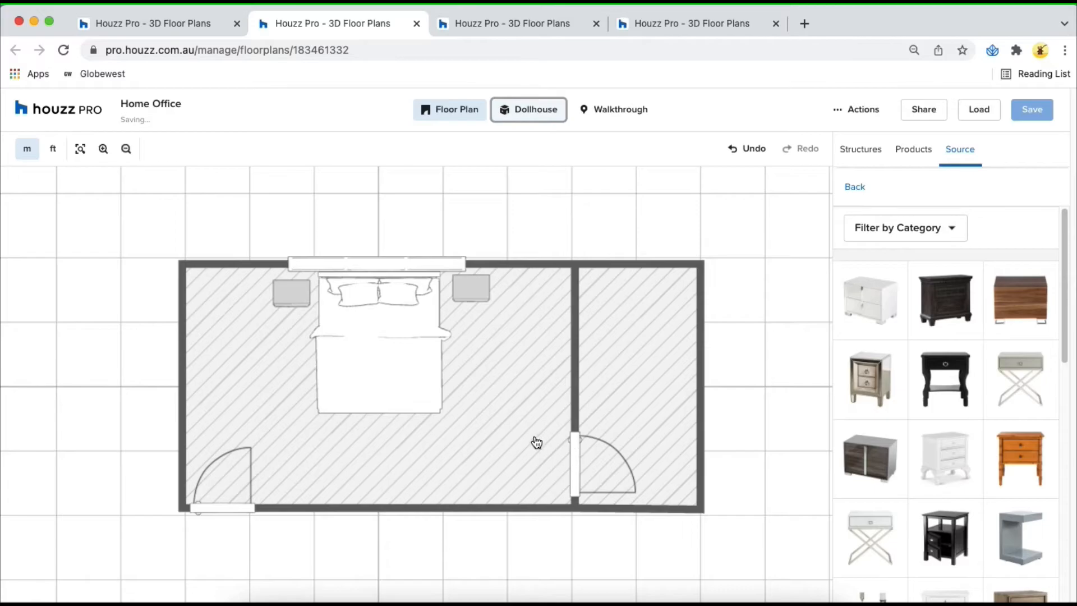
{"action": "left_click", "coordinate": [529, 109]}
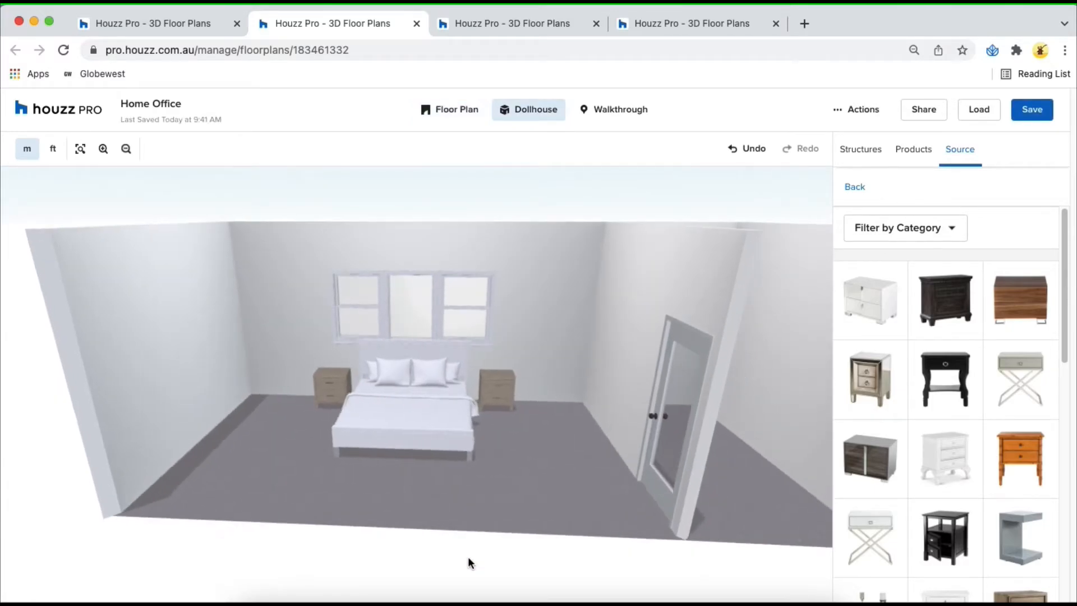
{"action": "left_click", "coordinate": [449, 109]}
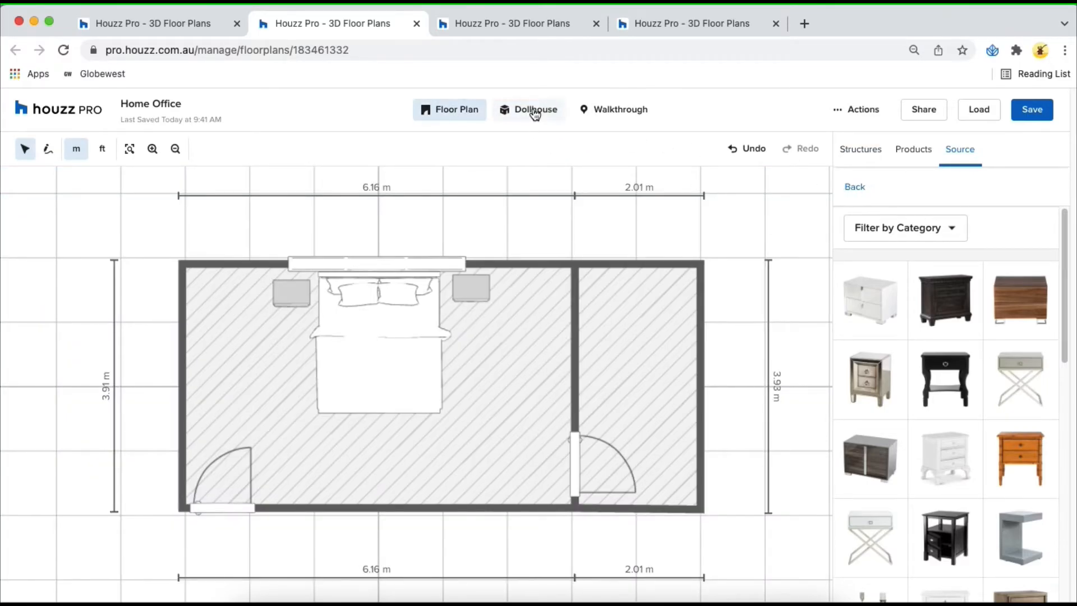
- Select the wall behind the bed in 3D and bring up its wall colour choices
{"action": "left_click", "coordinate": [535, 109]}
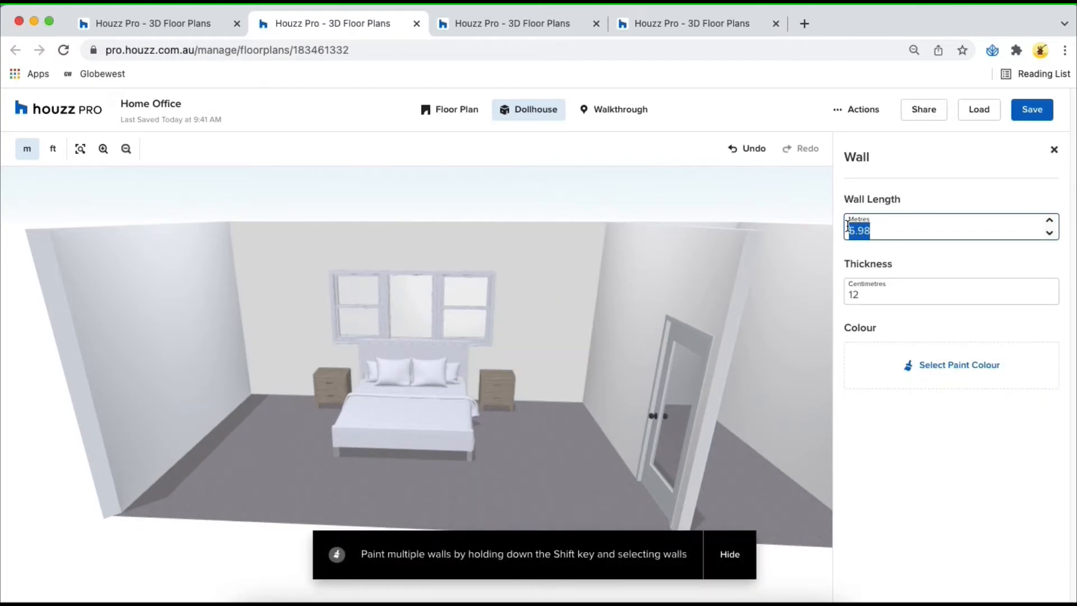
{"action": "left_click", "coordinate": [950, 294]}
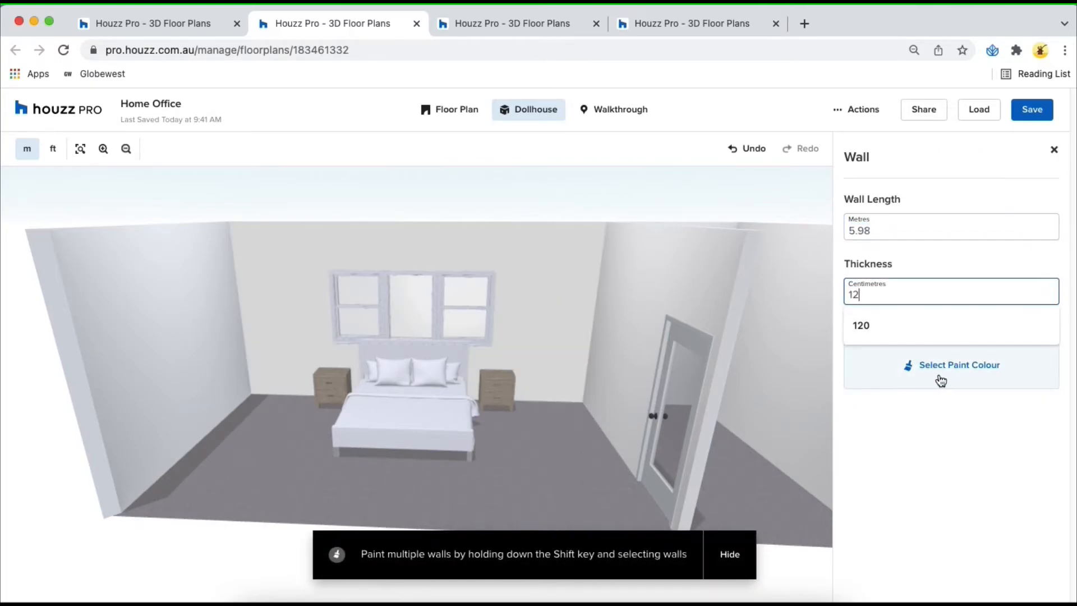
{"action": "left_click", "coordinate": [959, 364]}
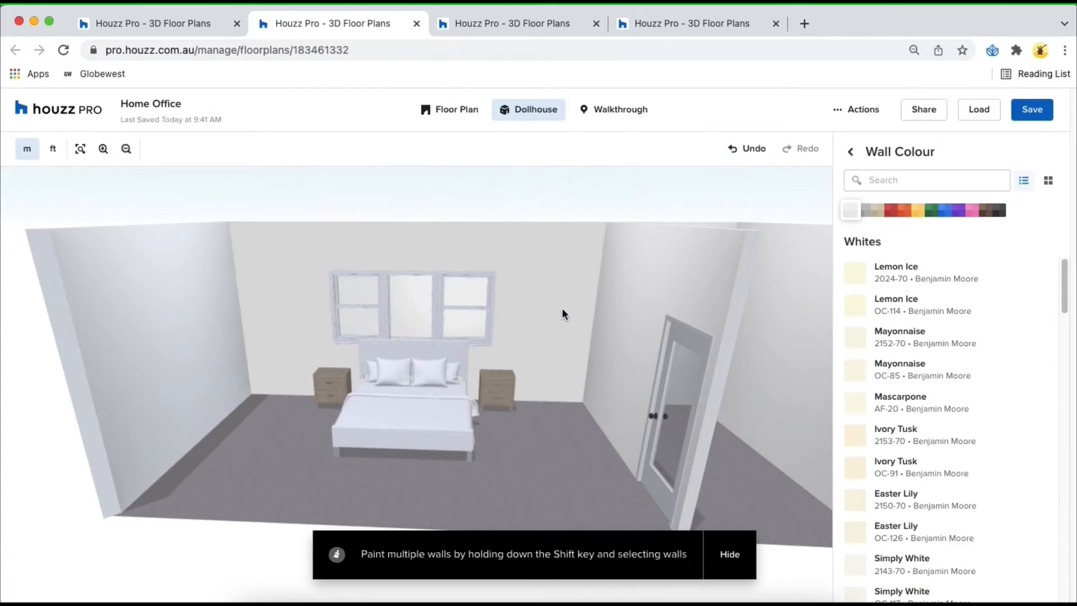
{"action": "left_click", "coordinate": [449, 109]}
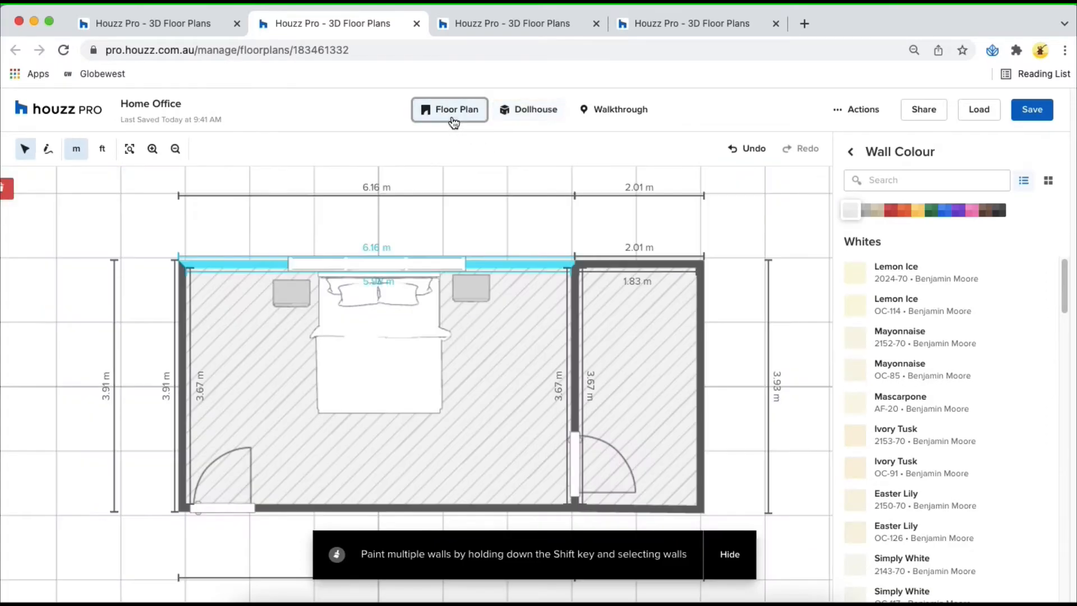
- Select all walls of both rooms and paint them Benjamin Moore Metro Gray
{"action": "left_click", "coordinate": [572, 385]}
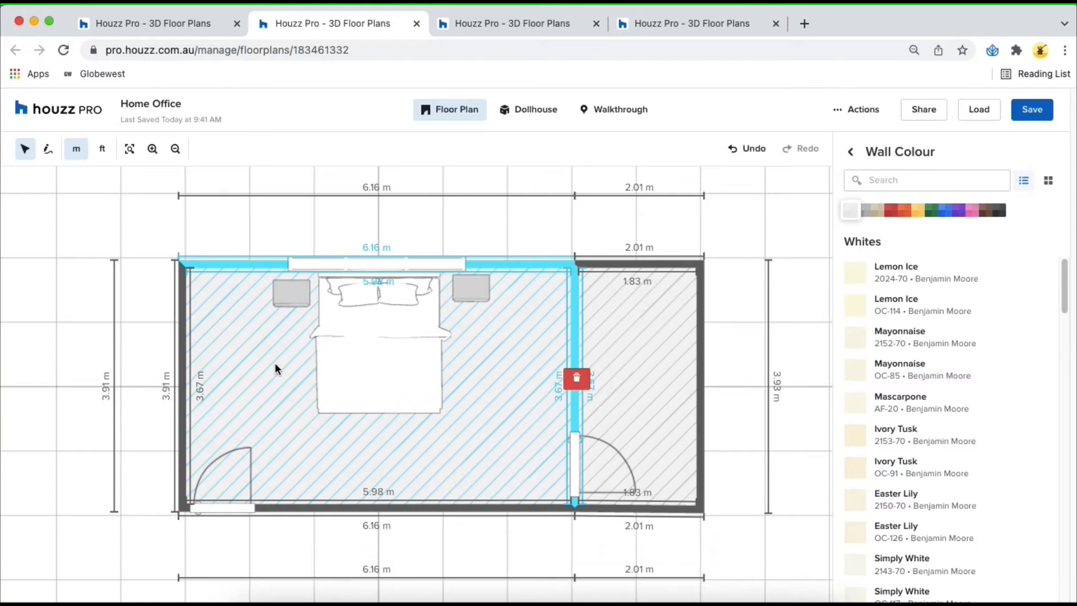
{"action": "left_click", "coordinate": [378, 508]}
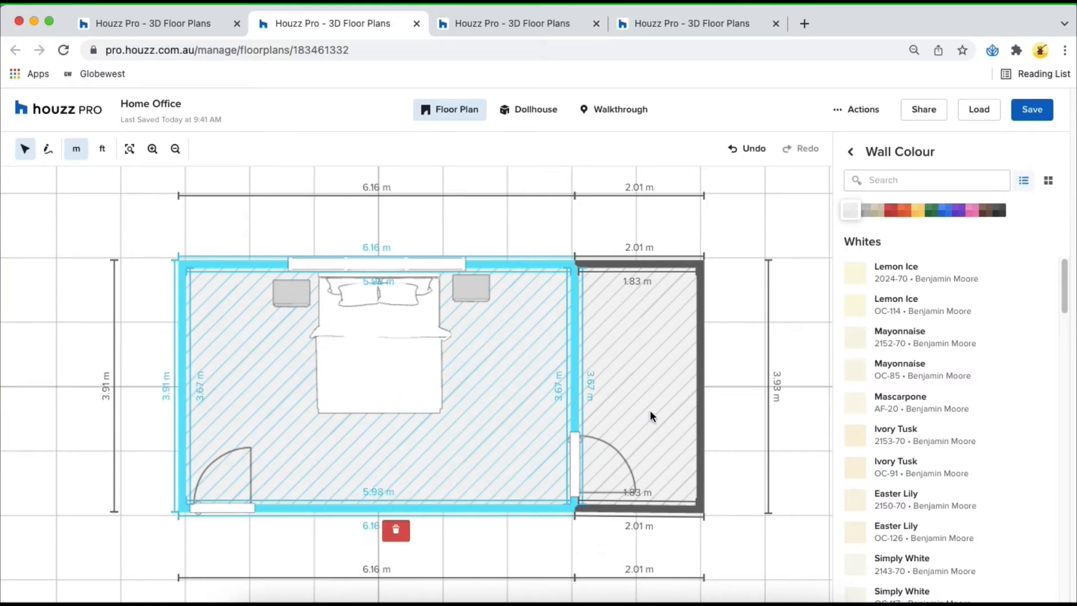
{"action": "left_click", "coordinate": [639, 411]}
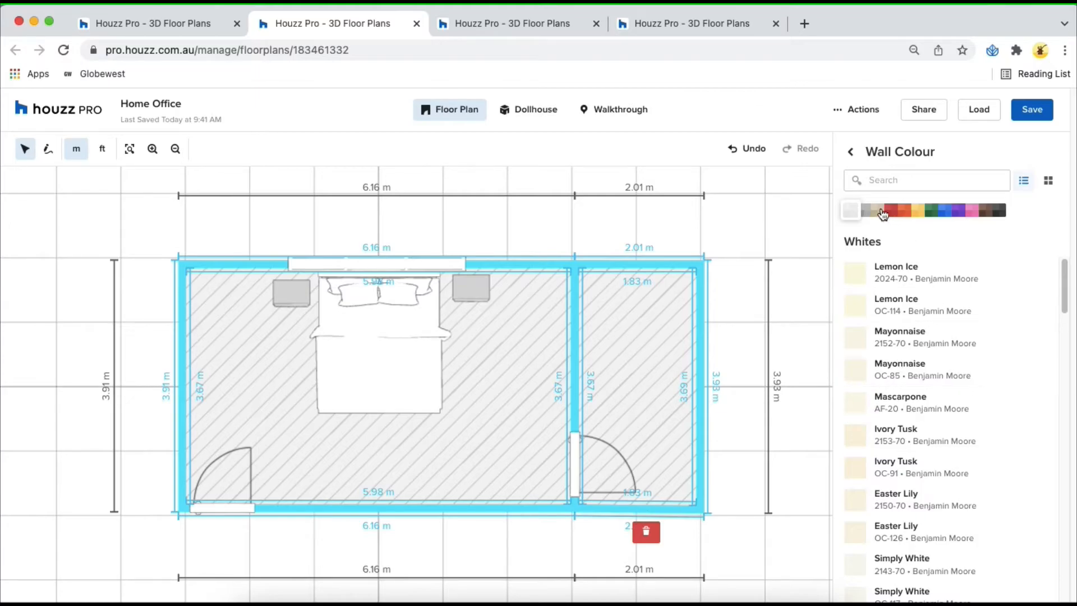
{"action": "left_click", "coordinate": [864, 210]}
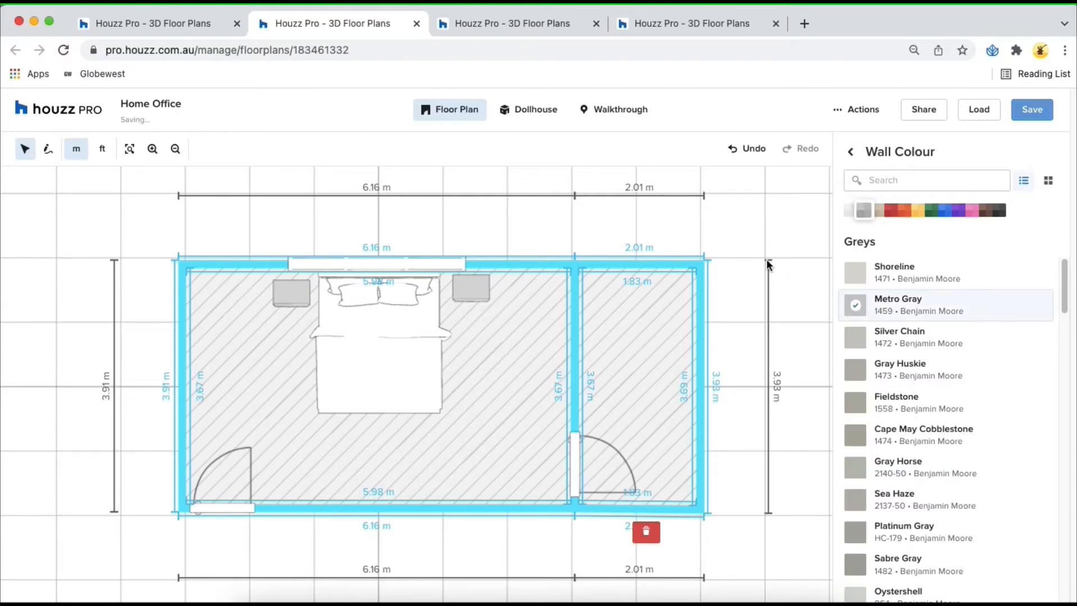
{"action": "left_click", "coordinate": [529, 109]}
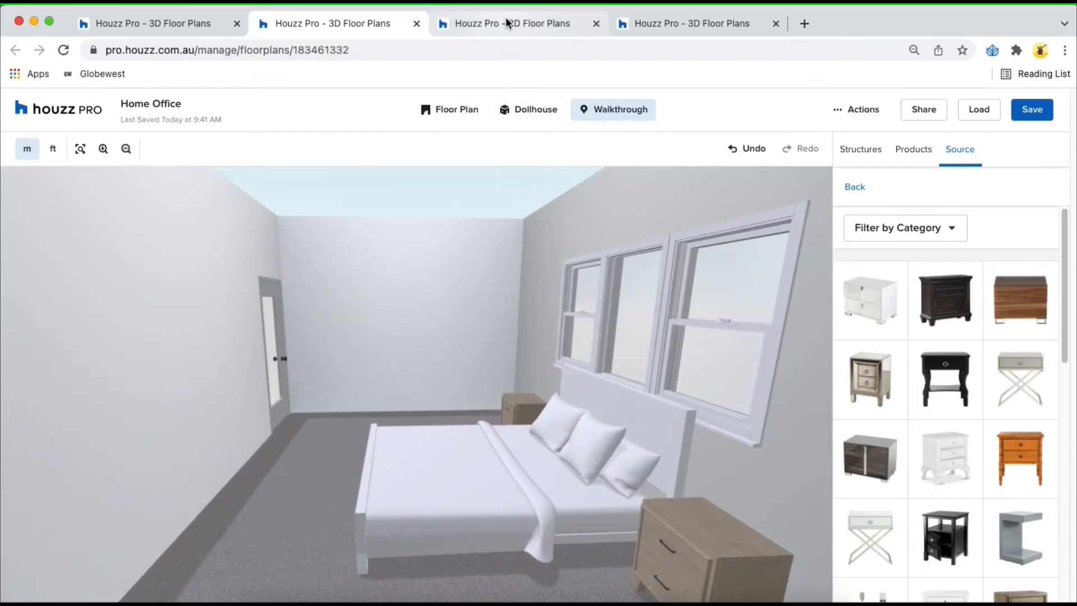
- Switch to the Galea Home example plan and start its 3D walkthrough in the kitchen
{"action": "left_click", "coordinate": [512, 23]}
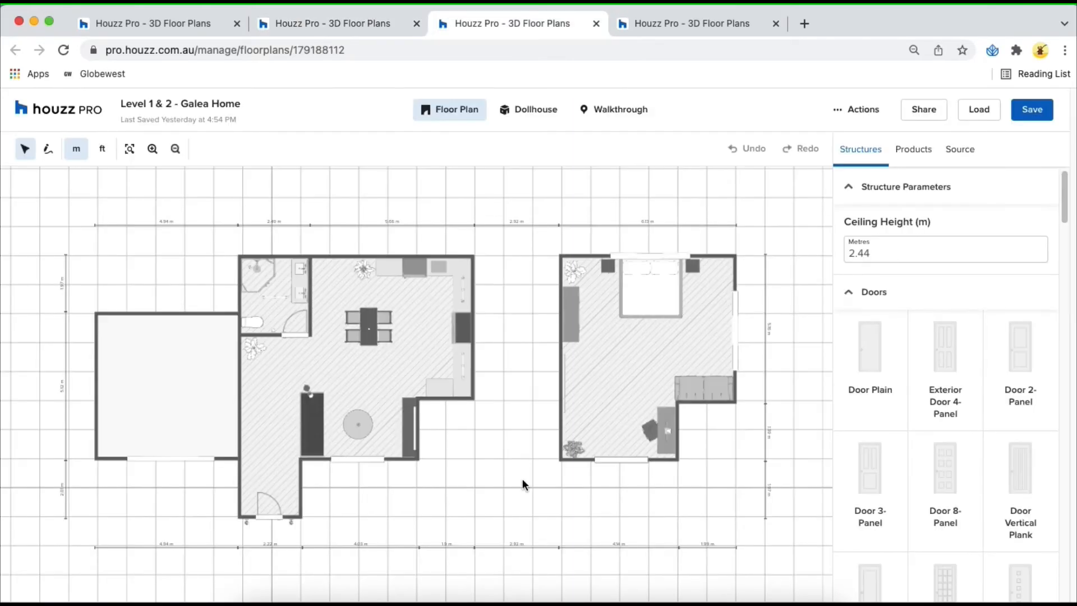
{"action": "mouse_move", "coordinate": [501, 488]}
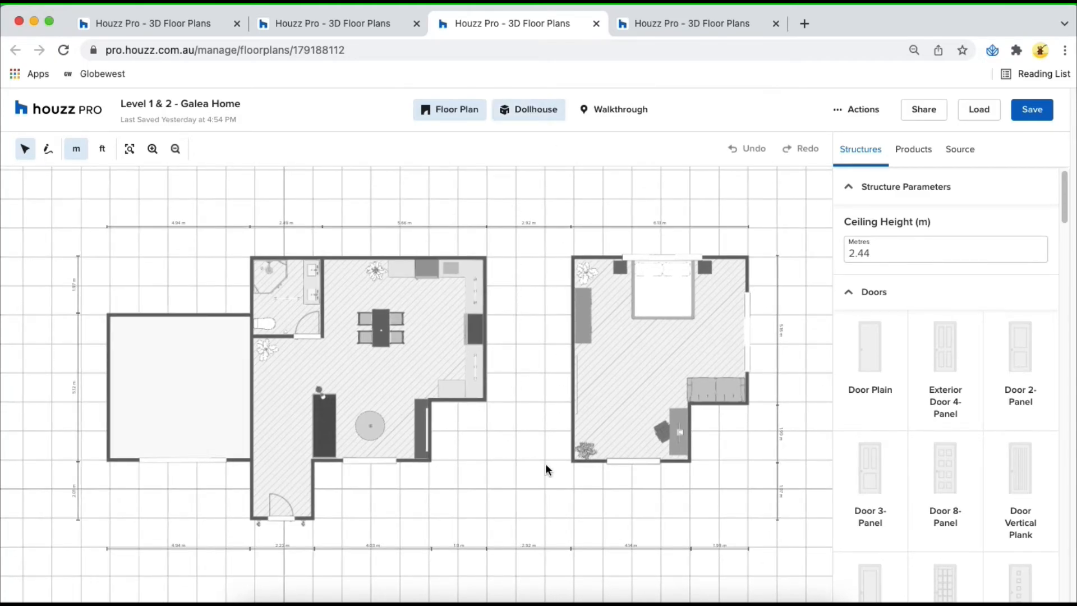
{"action": "left_click", "coordinate": [528, 109]}
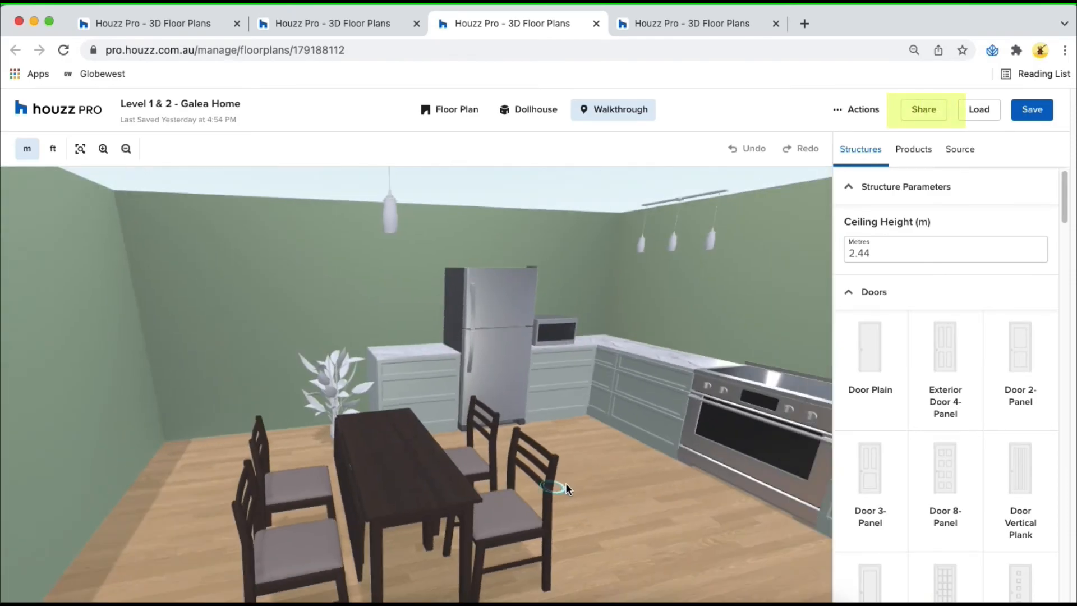
- Bring up the Share dialog and select the whole shareable link for the Galea Home plan
{"action": "left_click", "coordinate": [923, 109]}
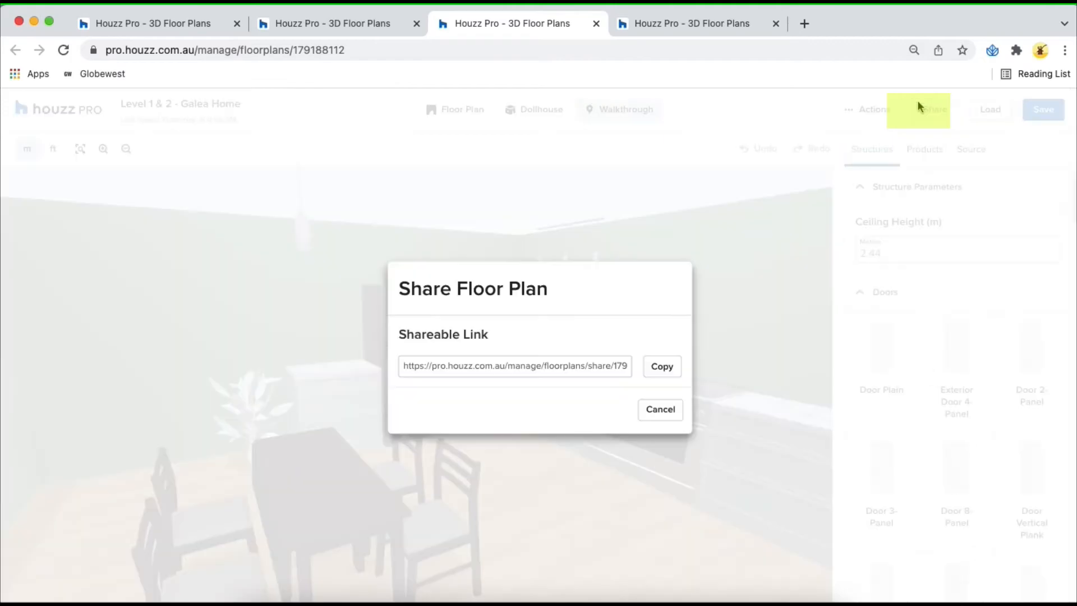
{"action": "double_click", "coordinate": [598, 366]}
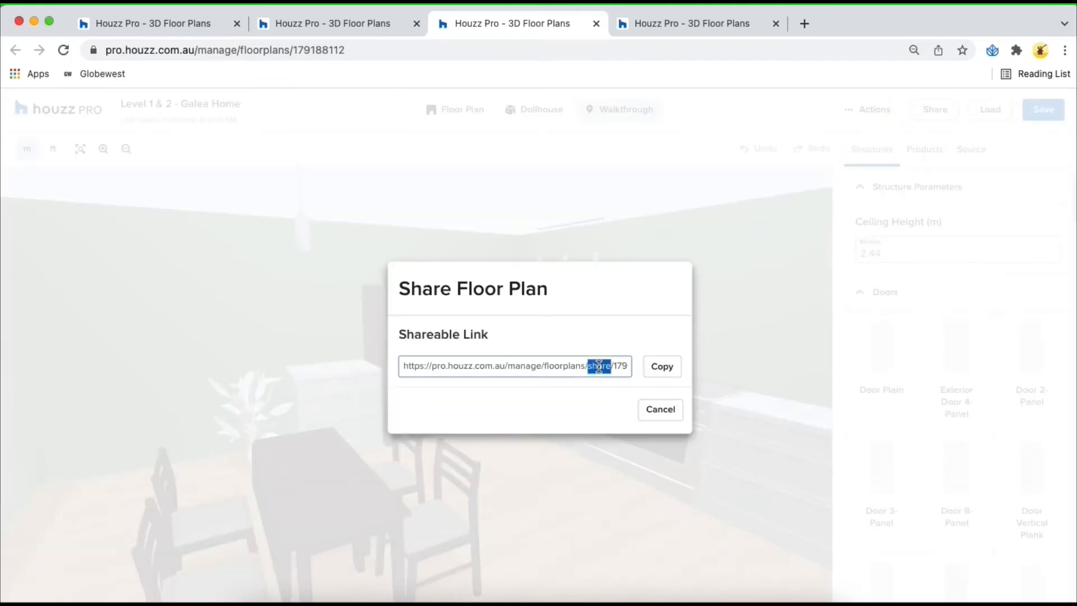
{"action": "triple_click", "coordinate": [514, 366]}
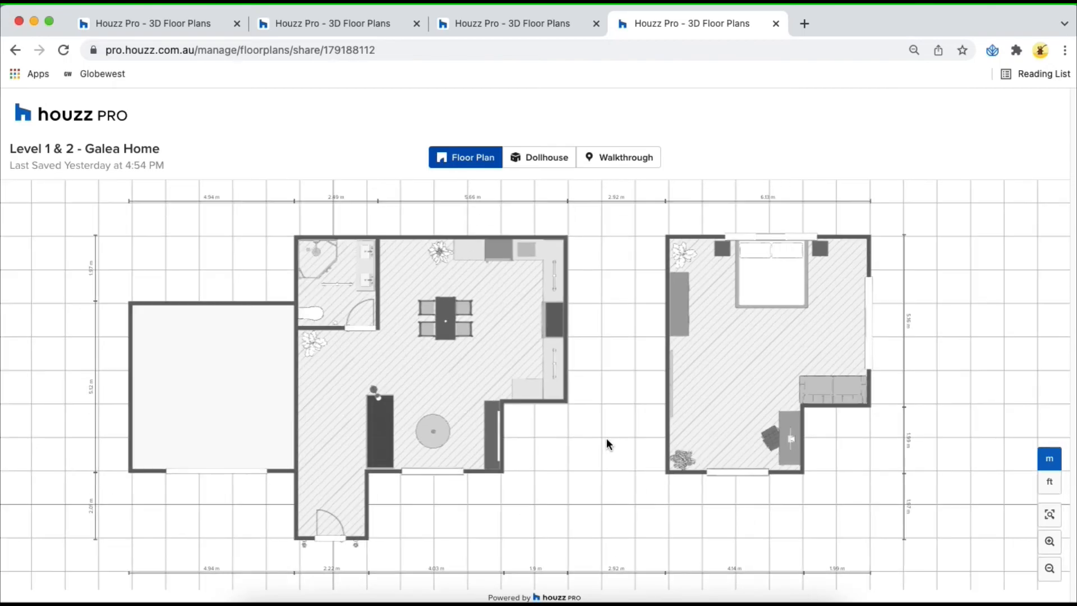
- View the shared Galea Home plan in Dollhouse and Walkthrough modes, then return it to Floor Plan
{"action": "left_click", "coordinate": [539, 157]}
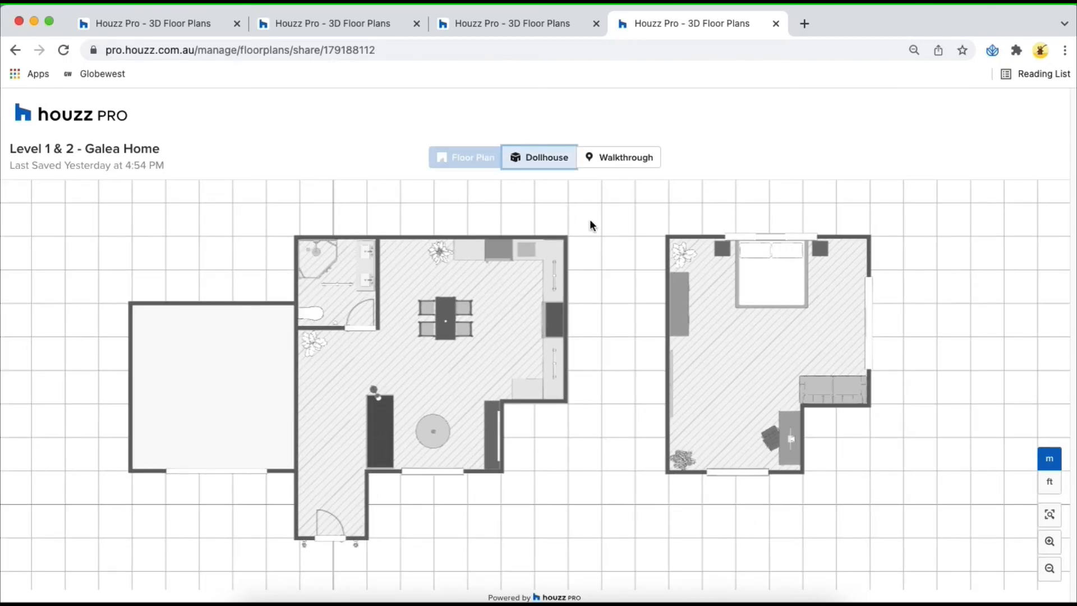
{"action": "left_click", "coordinate": [539, 157]}
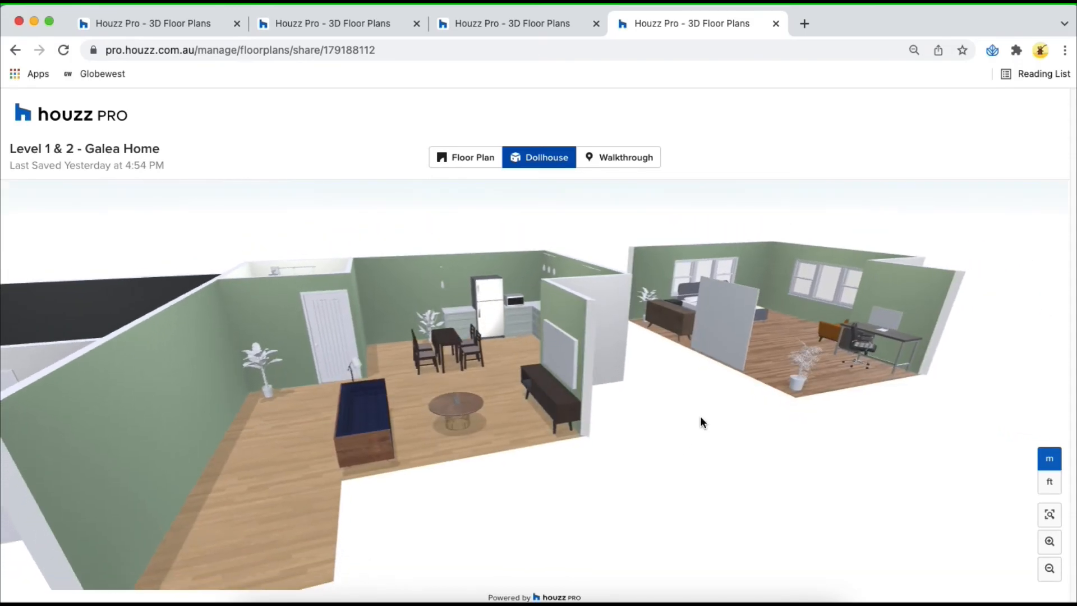
{"action": "left_click", "coordinate": [623, 157]}
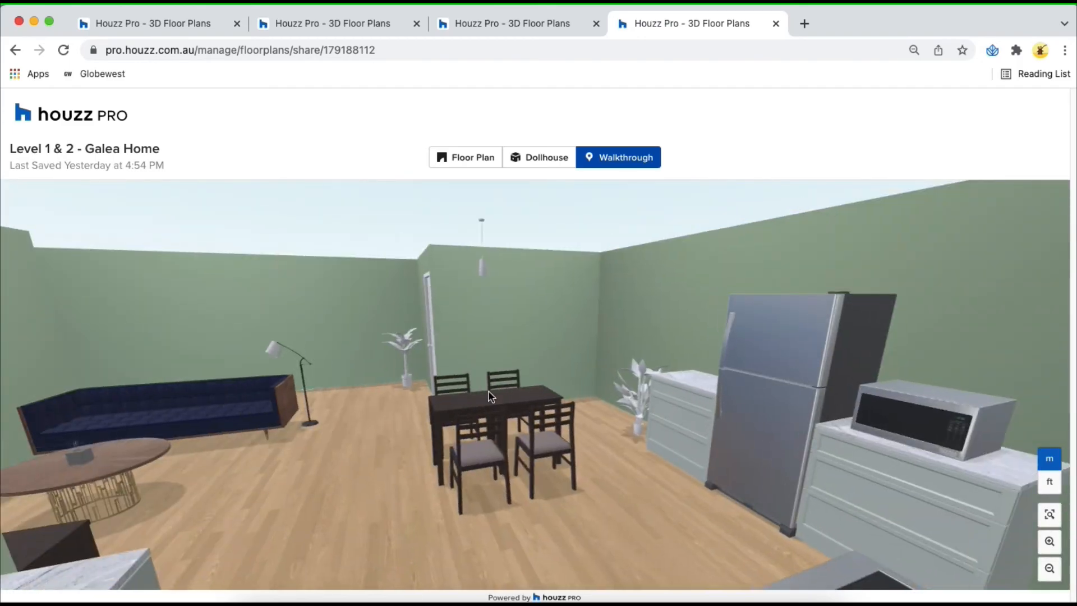
{"action": "left_click", "coordinate": [465, 157]}
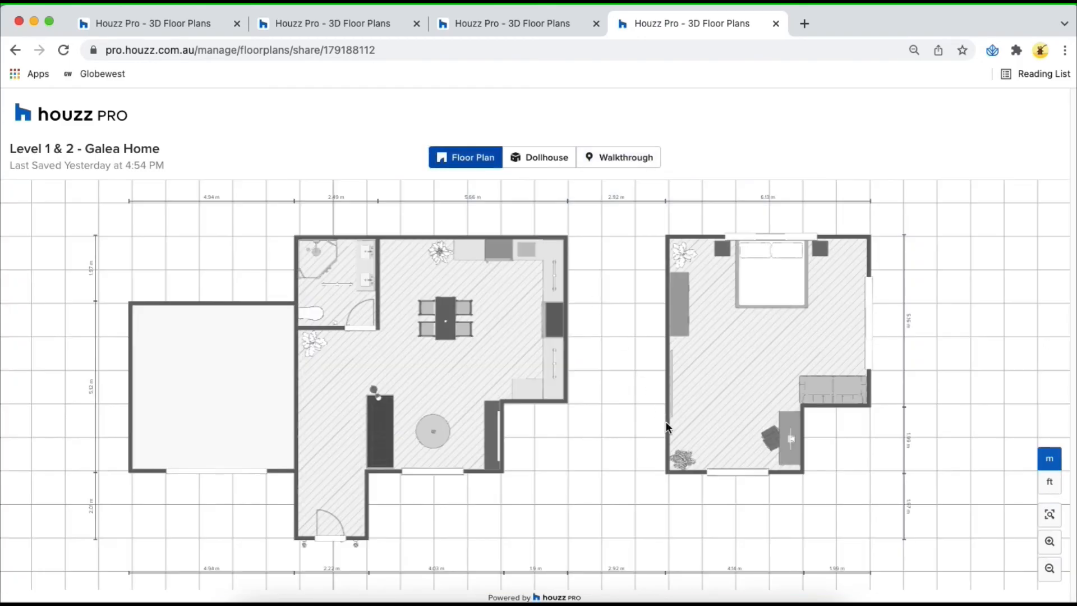
{"action": "mouse_move", "coordinate": [488, 346]}
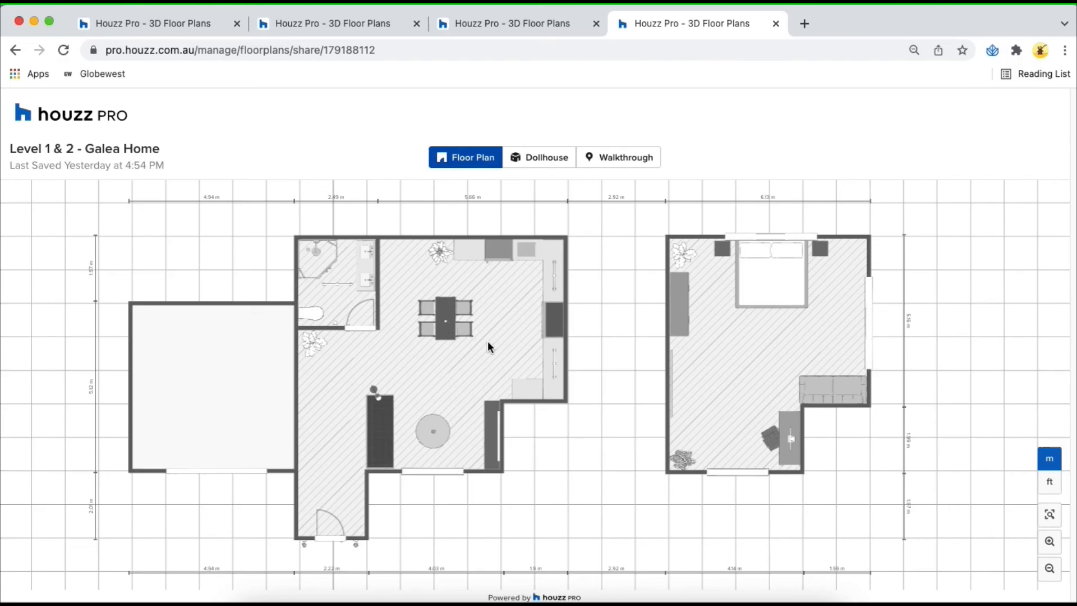
{"action": "mouse_move", "coordinate": [386, 155]}
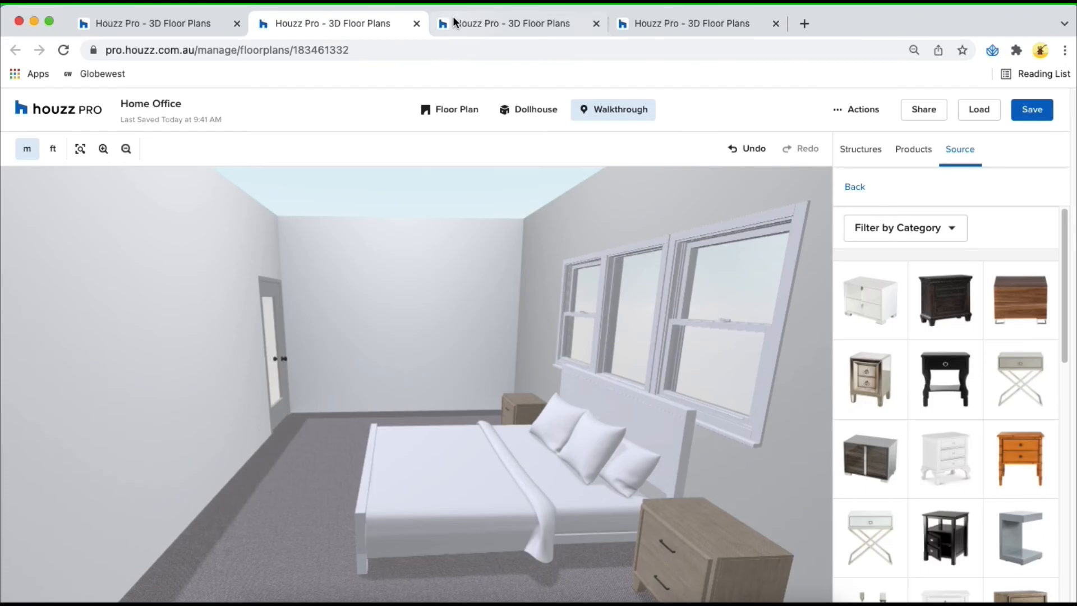
- Cancel the Galea Home Share dialog and close the plan Actions menu, leaving the kitchen walkthrough
{"action": "left_click", "coordinate": [922, 109]}
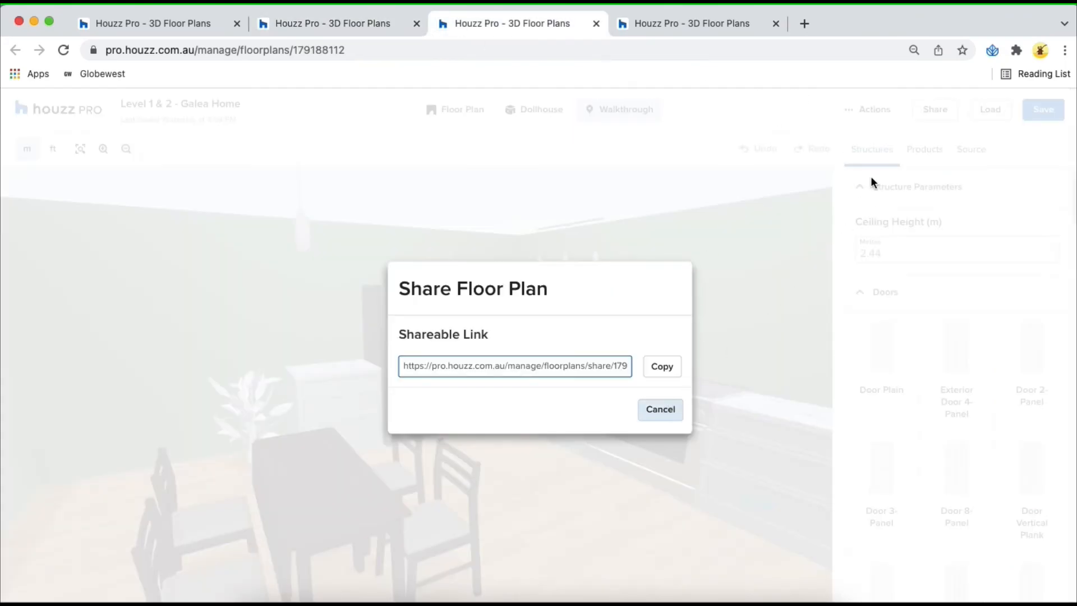
{"action": "left_click", "coordinate": [861, 109]}
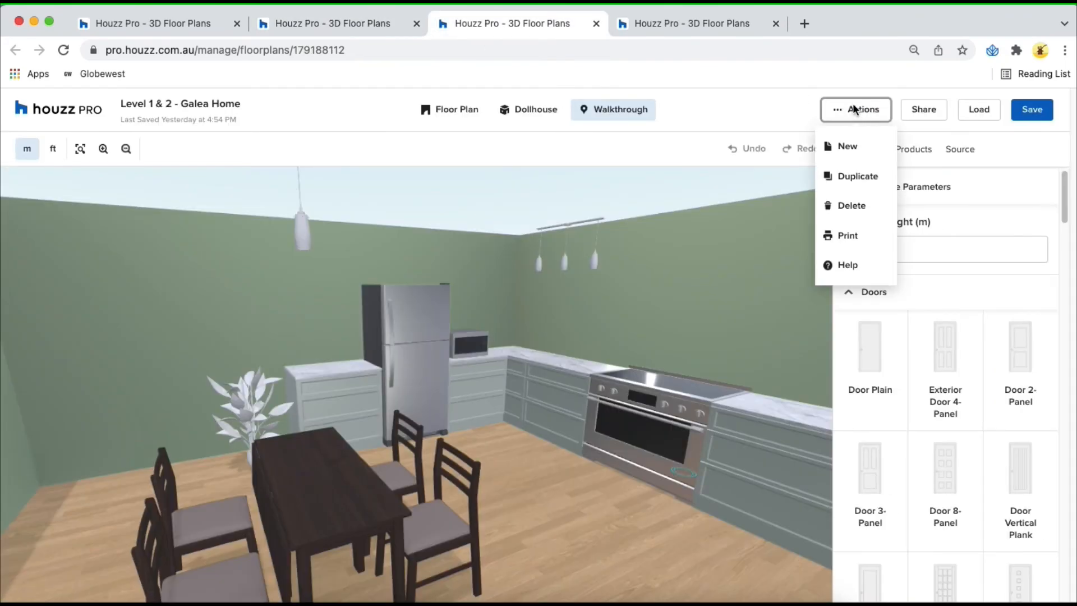
{"action": "mouse_move", "coordinate": [848, 146]}
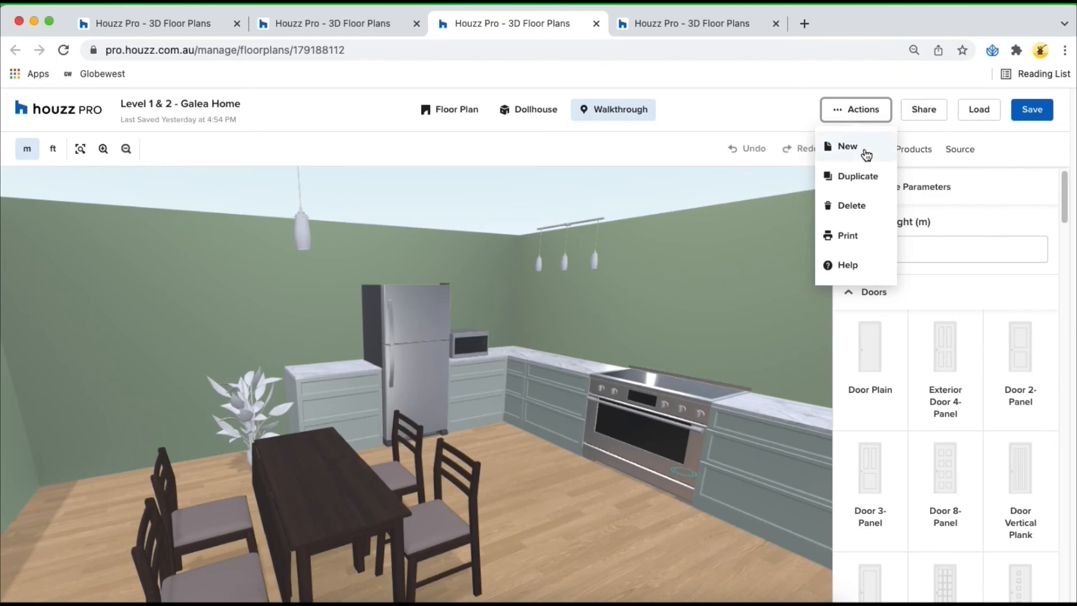
{"action": "mouse_move", "coordinate": [857, 176]}
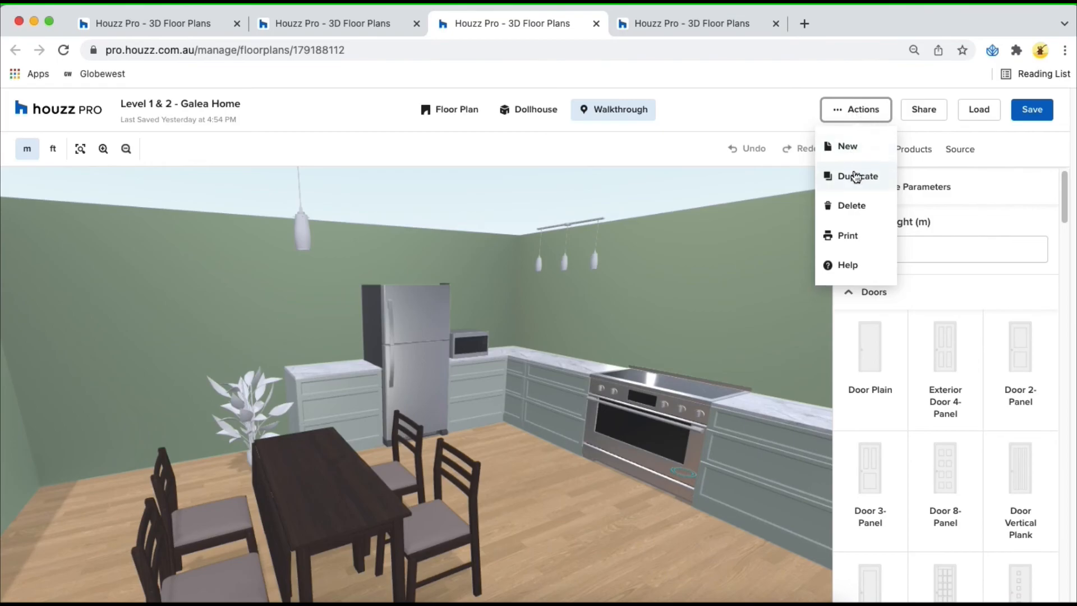
{"action": "mouse_move", "coordinate": [861, 206]}
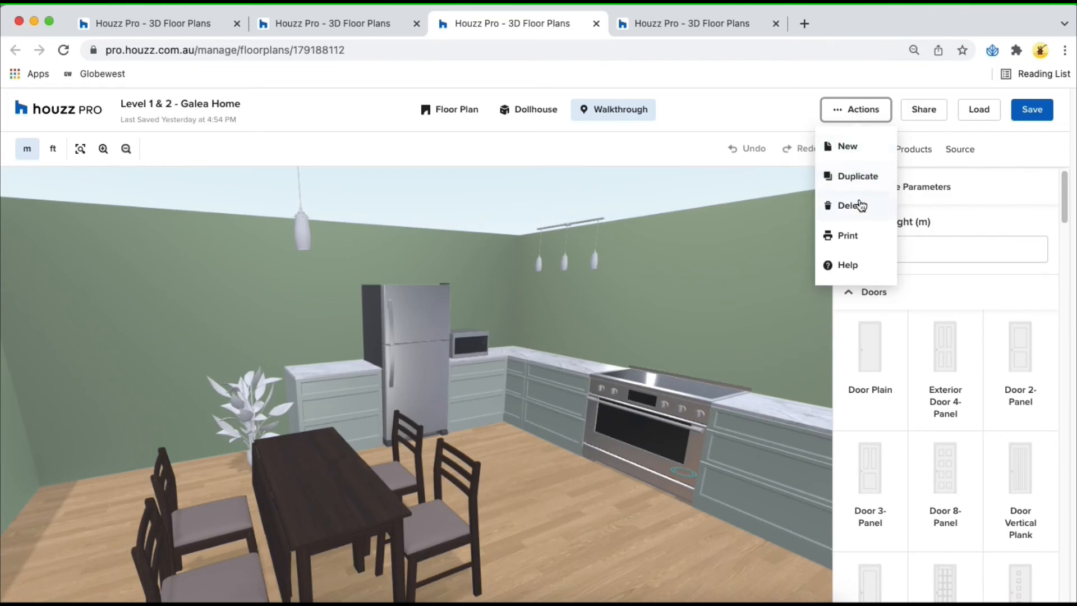
{"action": "mouse_move", "coordinate": [849, 236]}
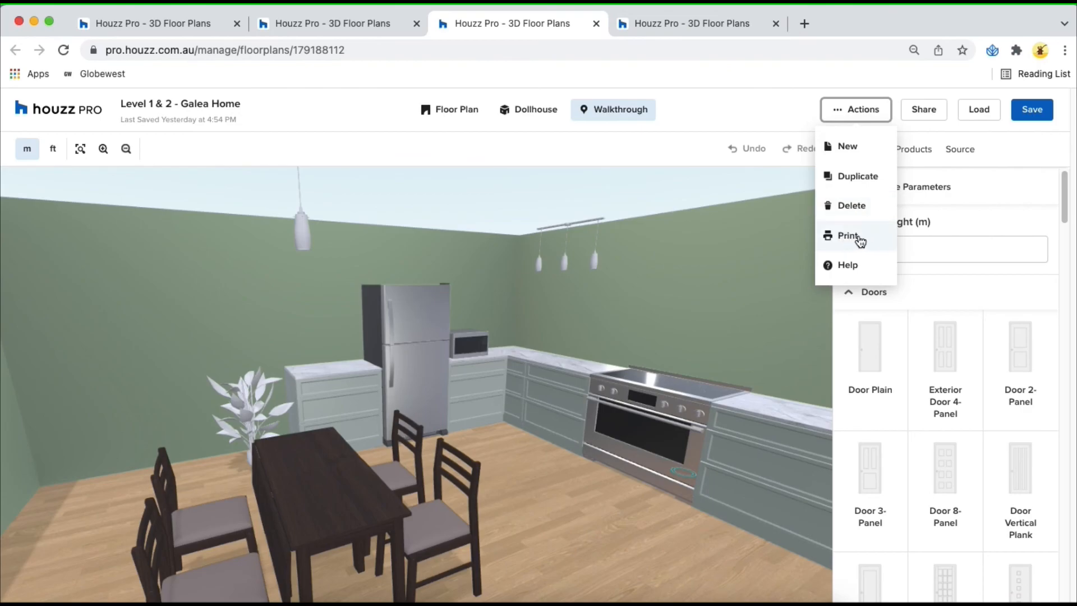
{"action": "mouse_move", "coordinate": [864, 243]}
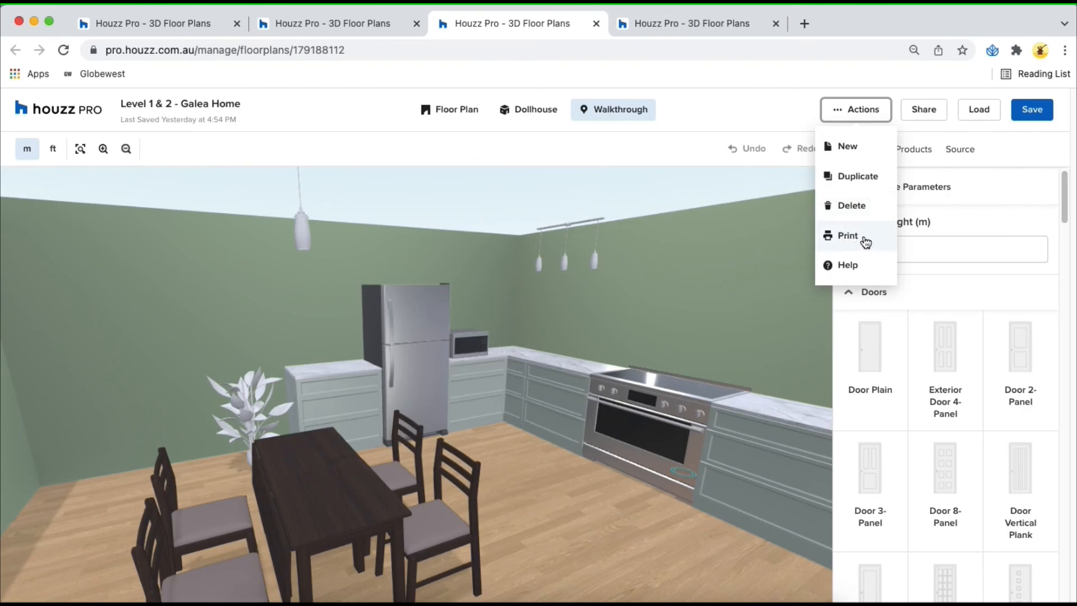
{"action": "left_click", "coordinate": [653, 243]}
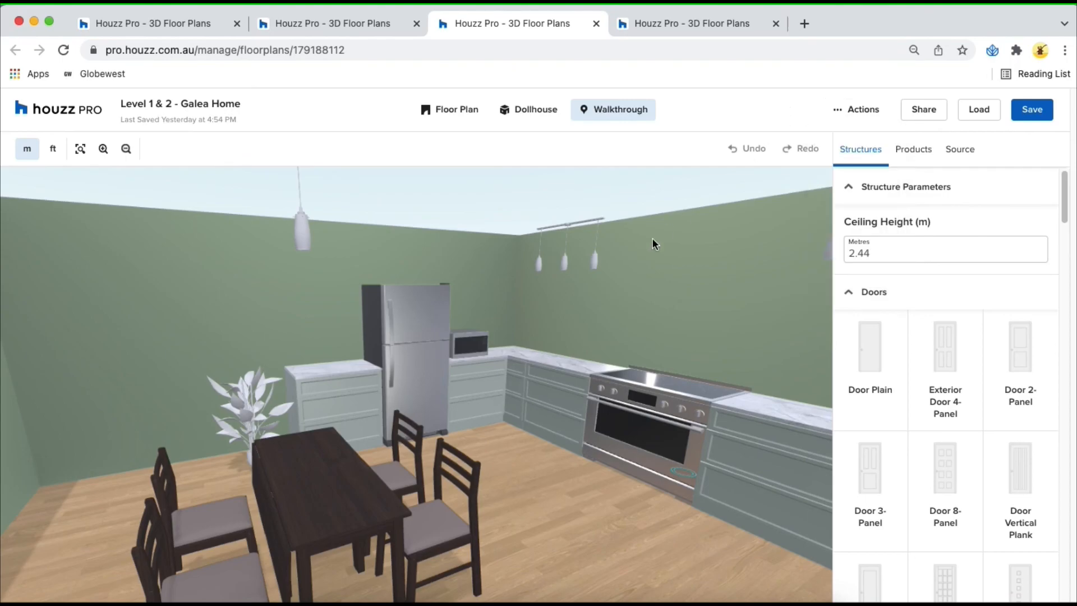